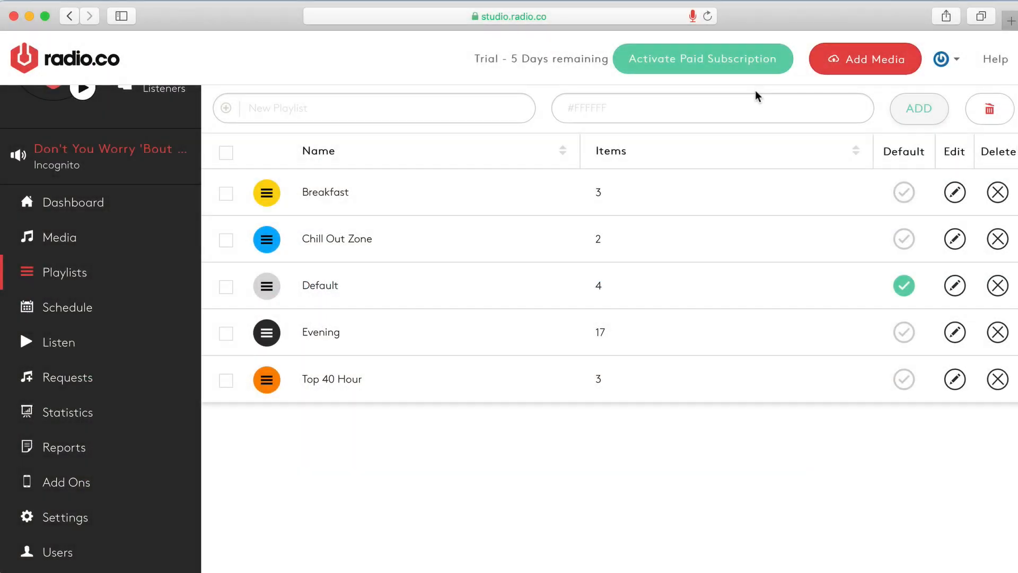
mouse_move(710, 247)
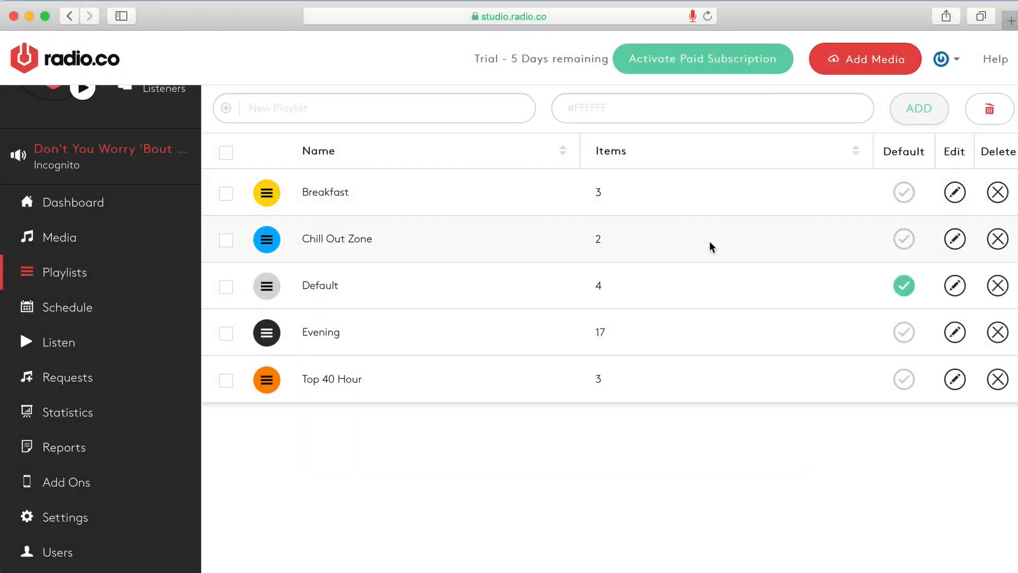
mouse_move(473, 207)
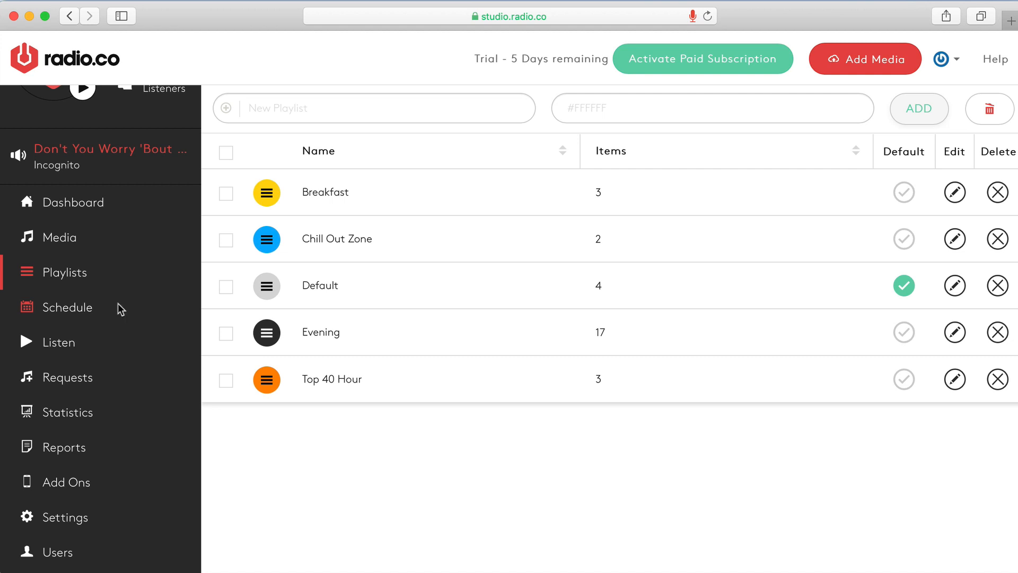
Step: Go to the station's Schedule page and look over the week calendar
click(69, 307)
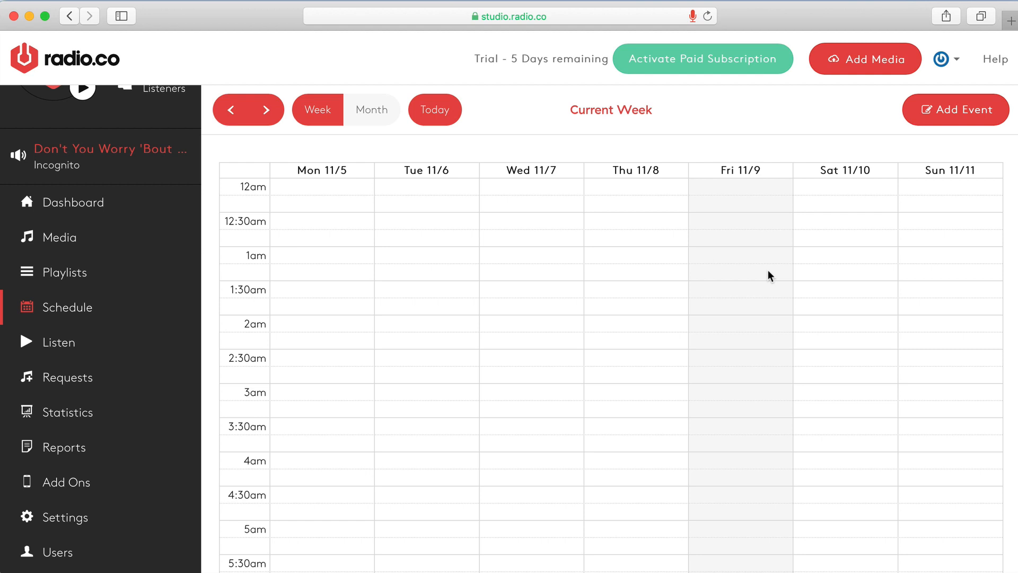
scroll(down, 3)
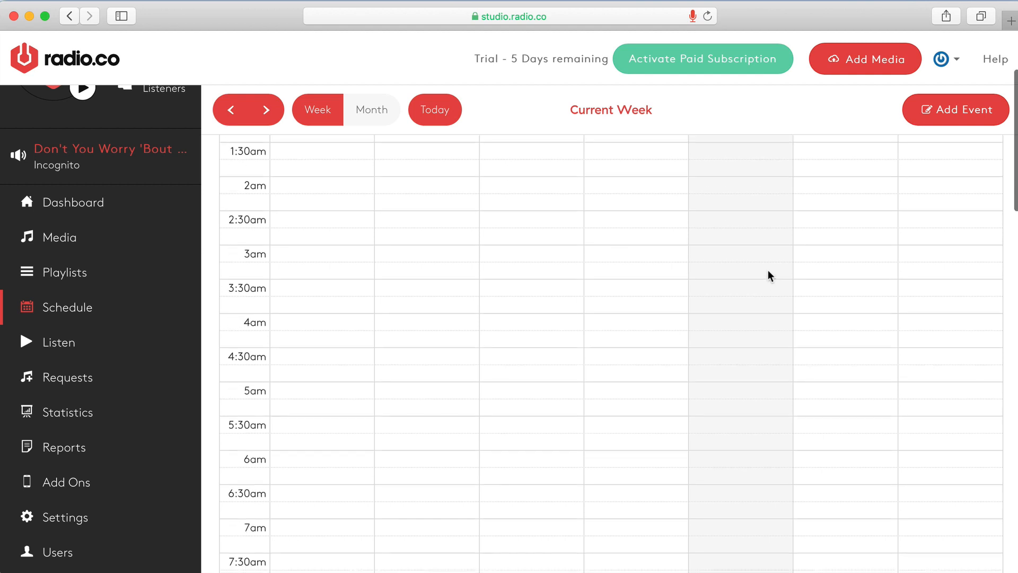
scroll(down, 3)
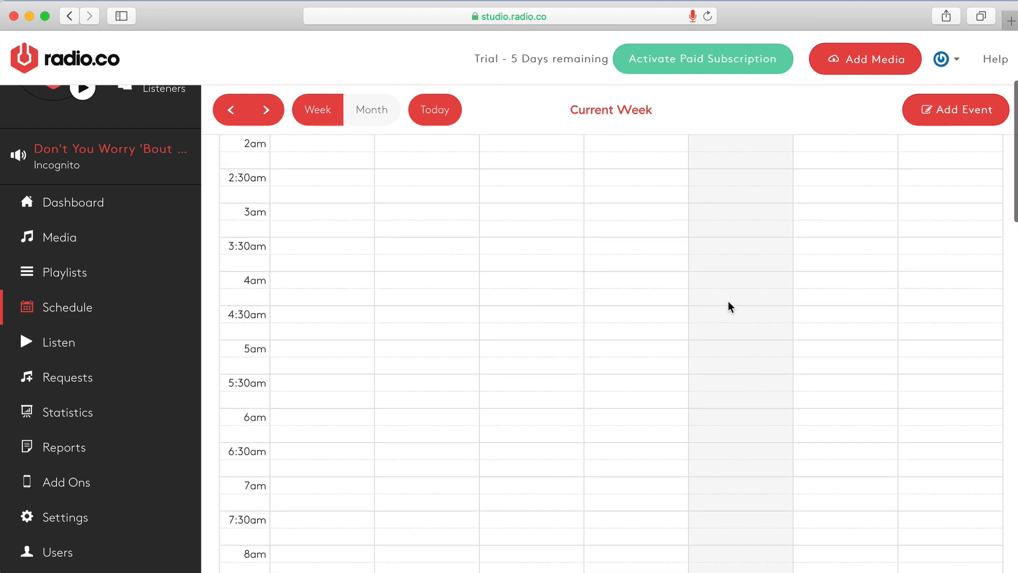
scroll(up, 3)
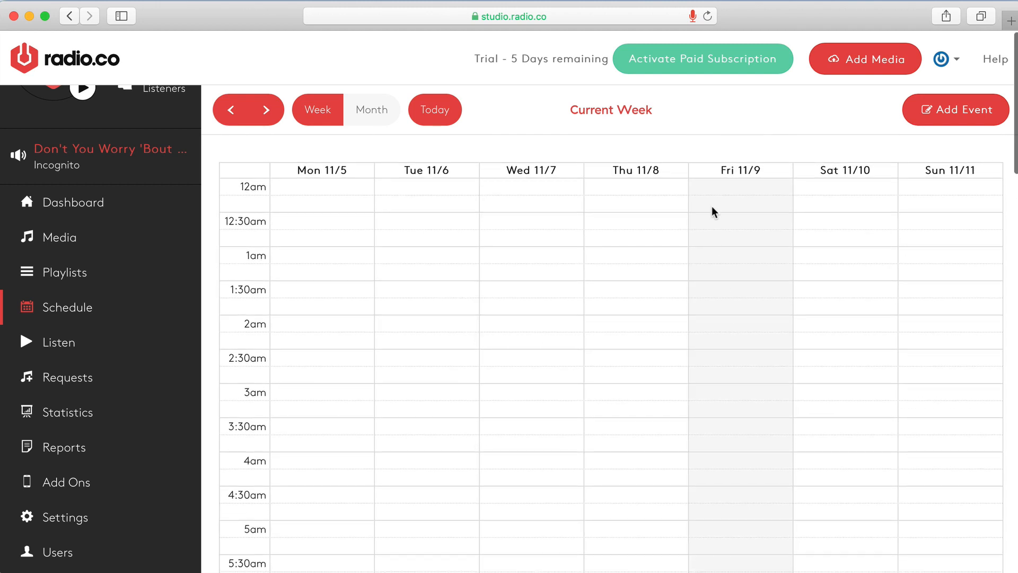
Step: Browse Month view and two later weeks, then return to the current week
click(372, 110)
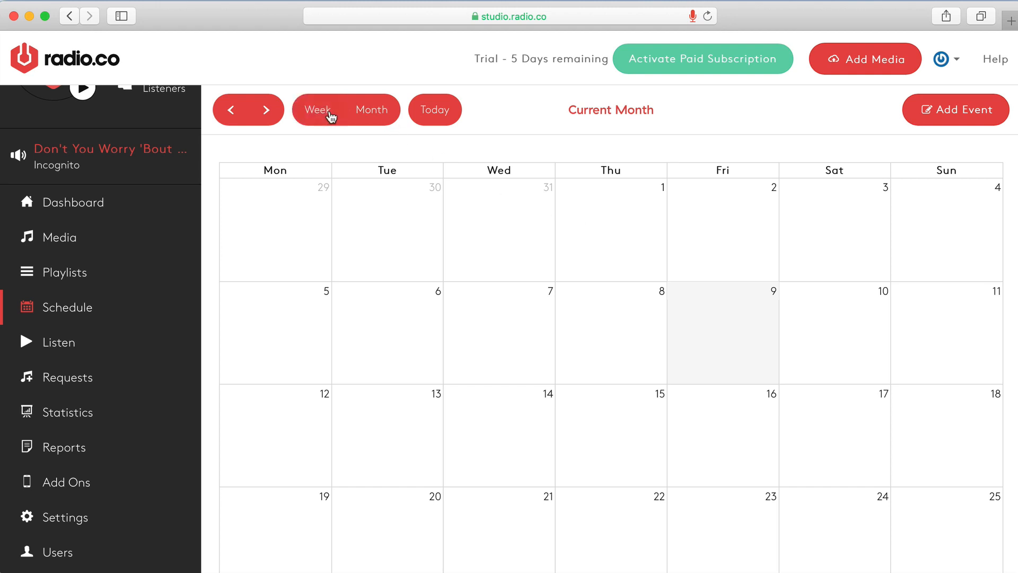
click(317, 109)
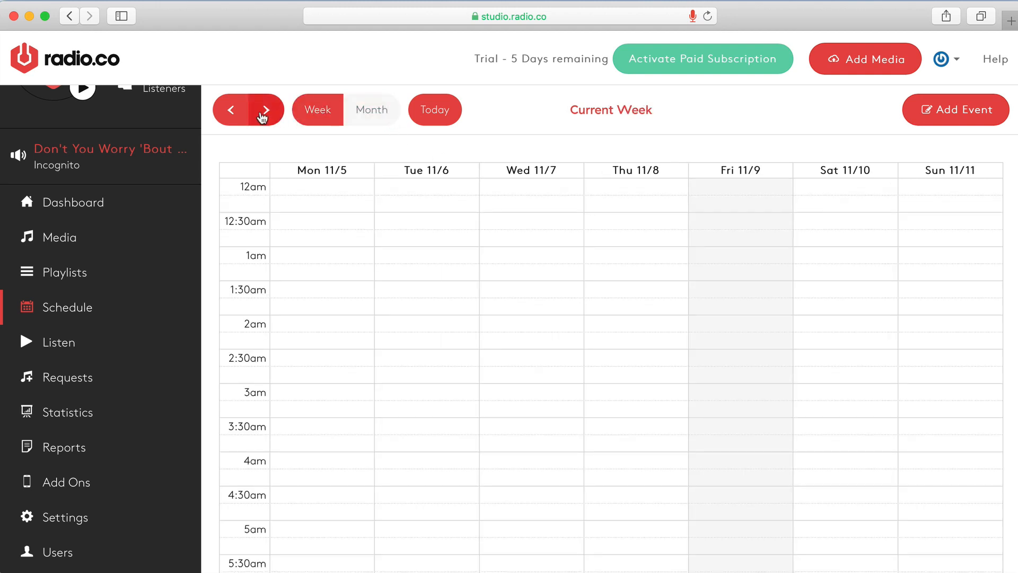
click(265, 109)
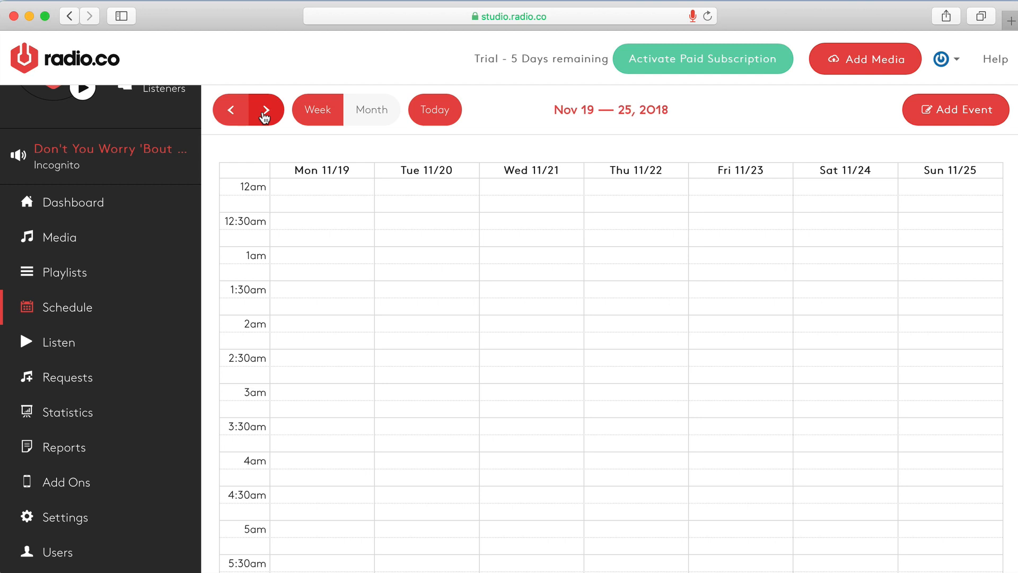
click(265, 109)
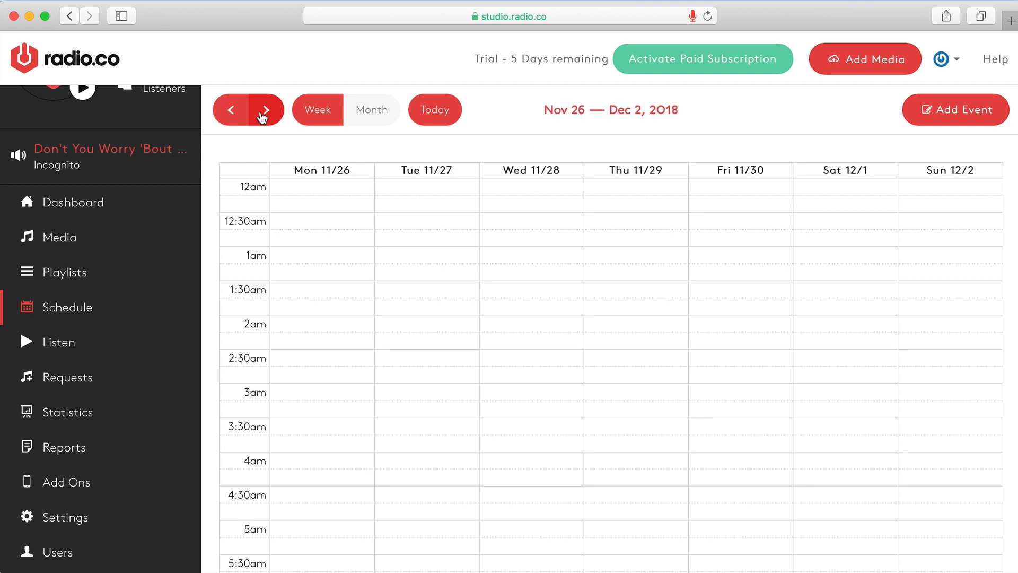
click(435, 109)
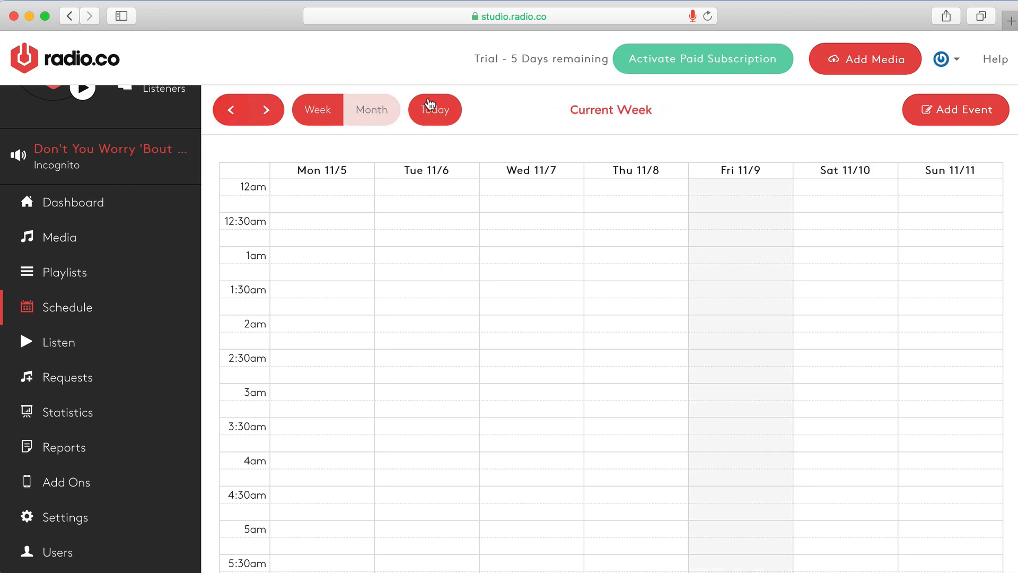
scroll(down, 3)
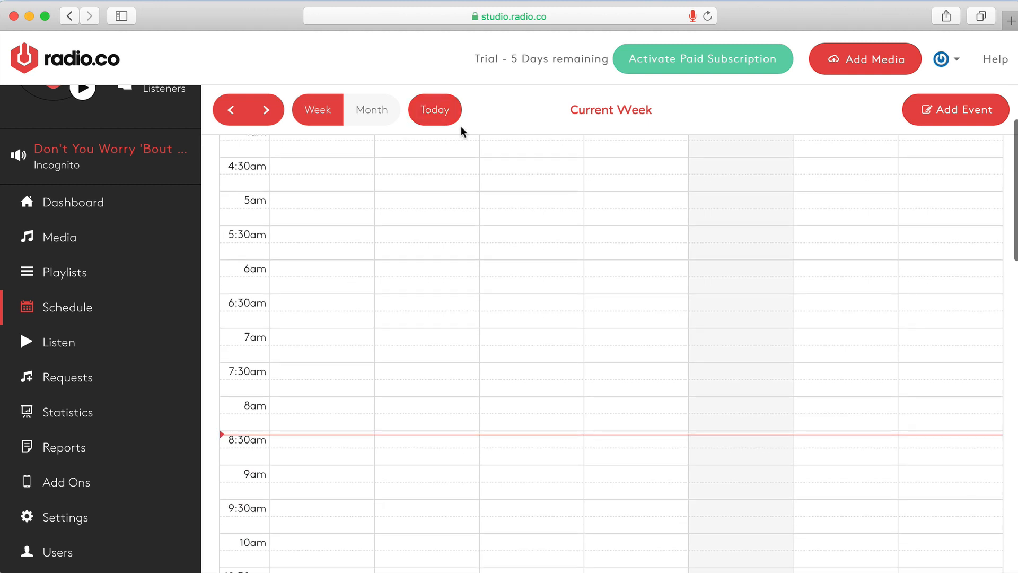
mouse_move(756, 440)
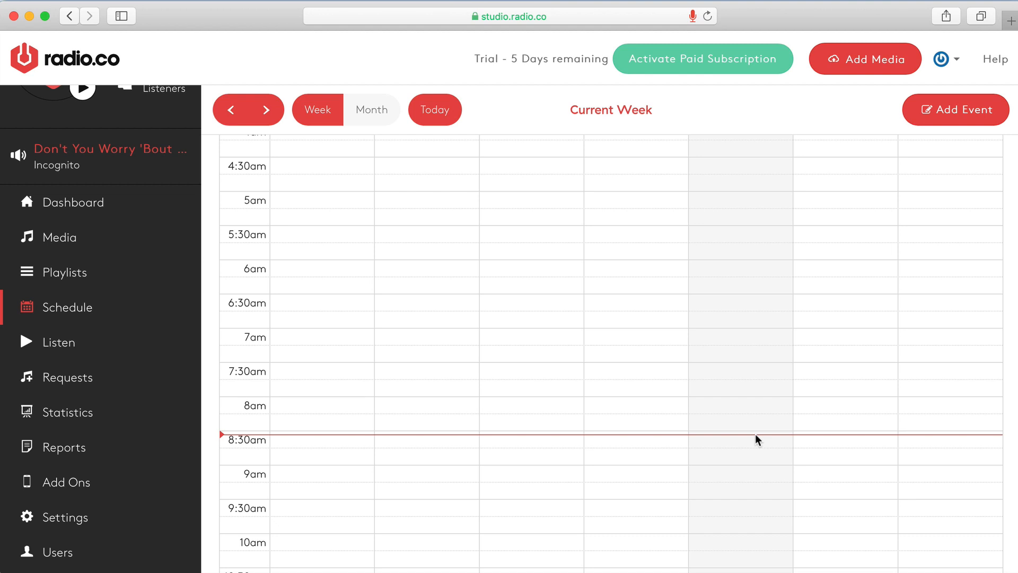
scroll(up, 3)
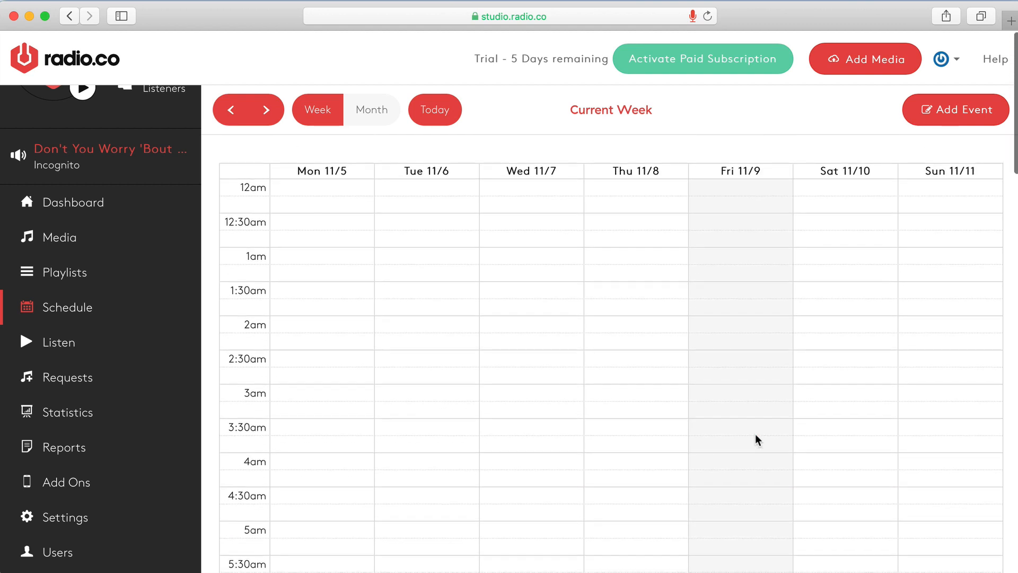
scroll(down, 3)
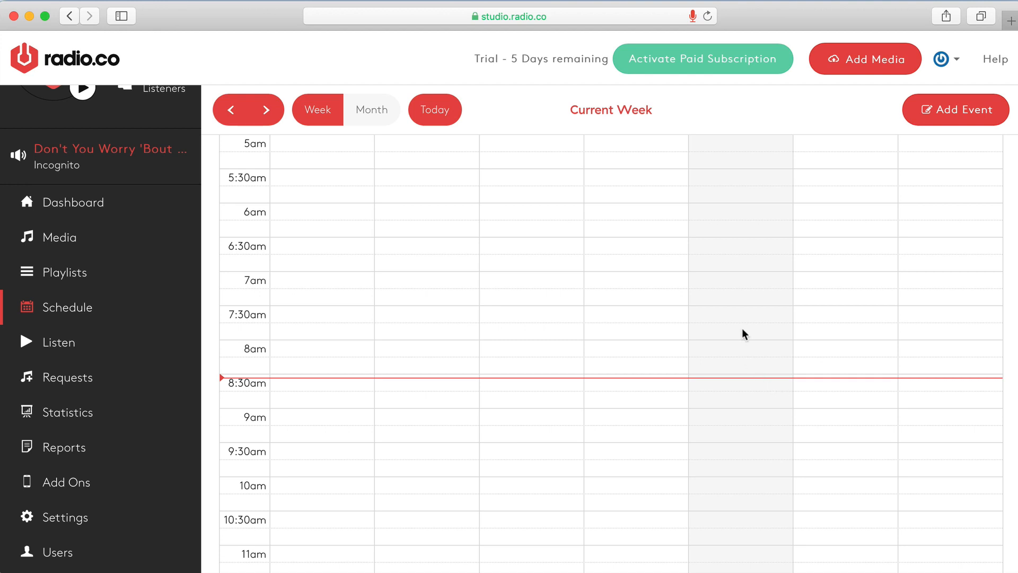
mouse_move(316, 280)
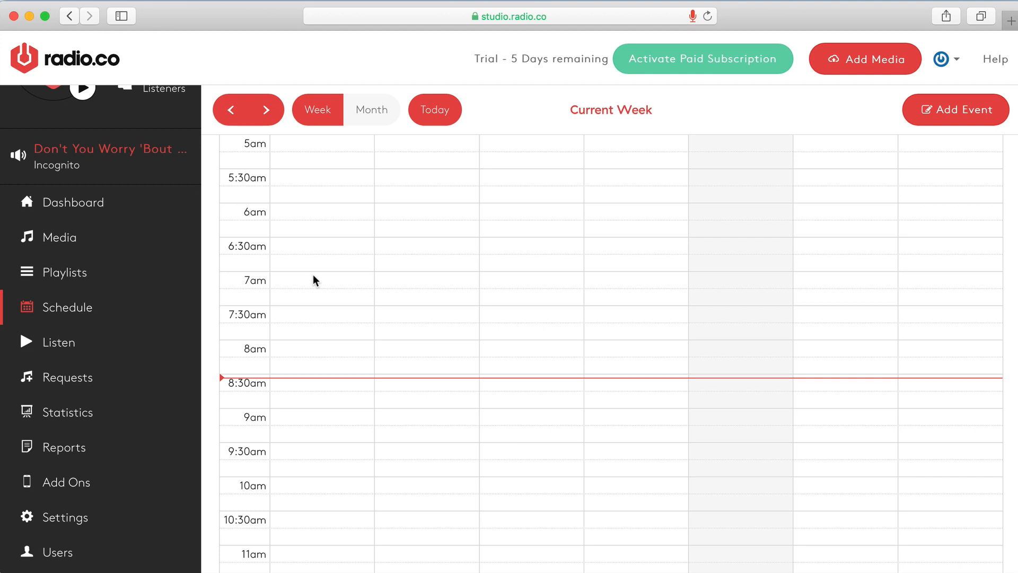
Step: Drag out a Monday slot from 7:00 down to 10:00 on the week calendar
click(320, 280)
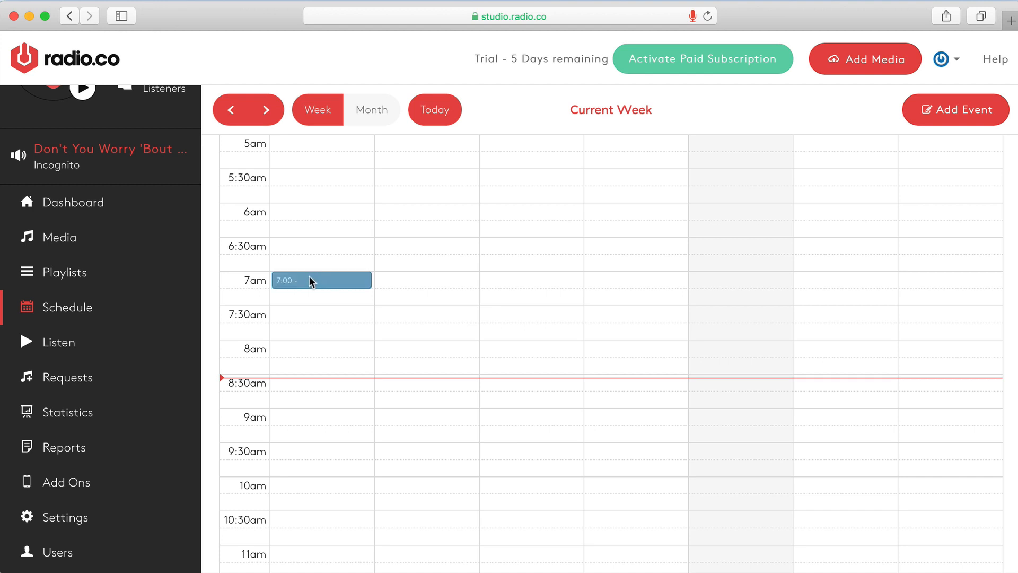
drag(321, 280, 343, 442)
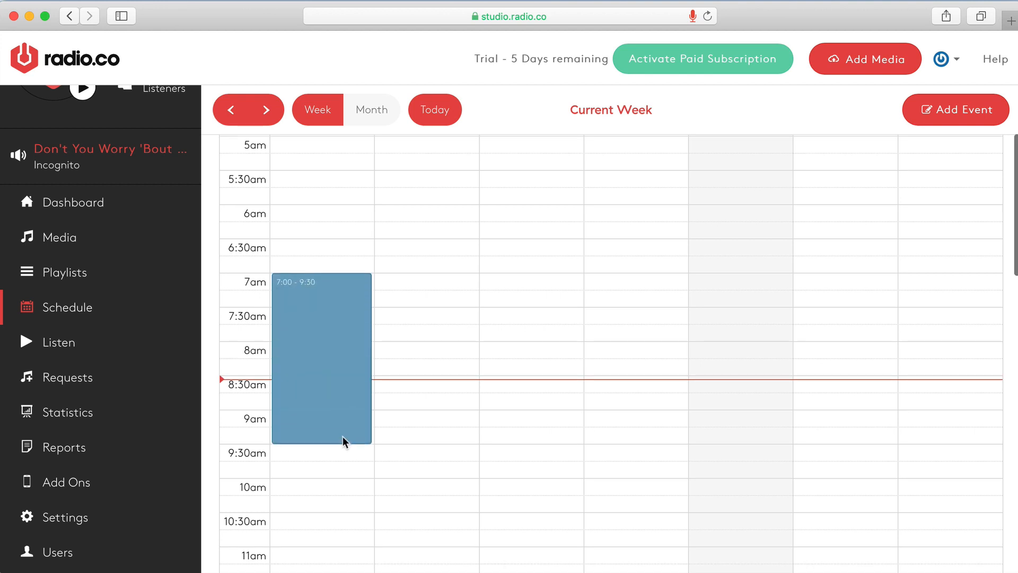
drag(342, 442, 349, 468)
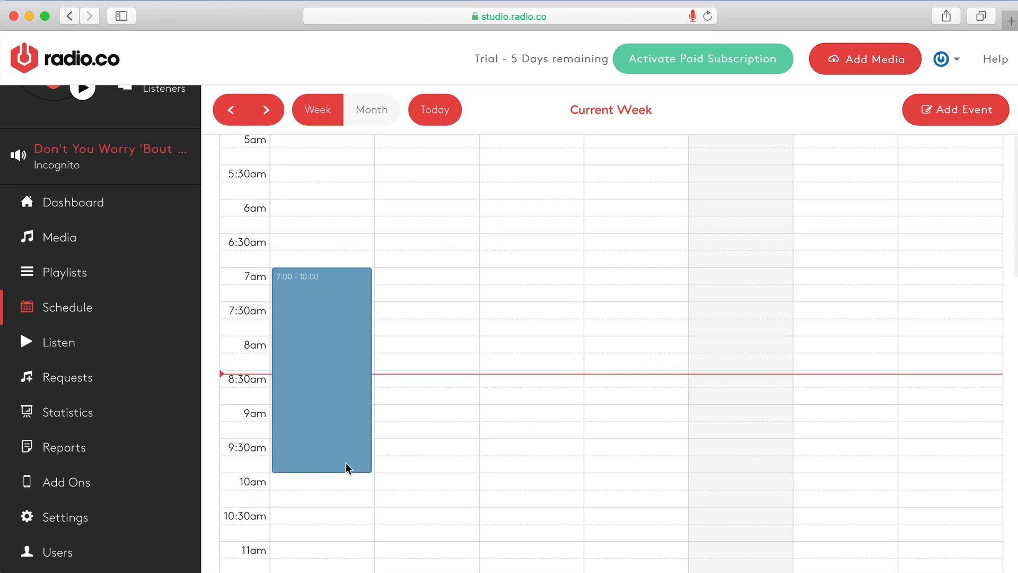
click(955, 110)
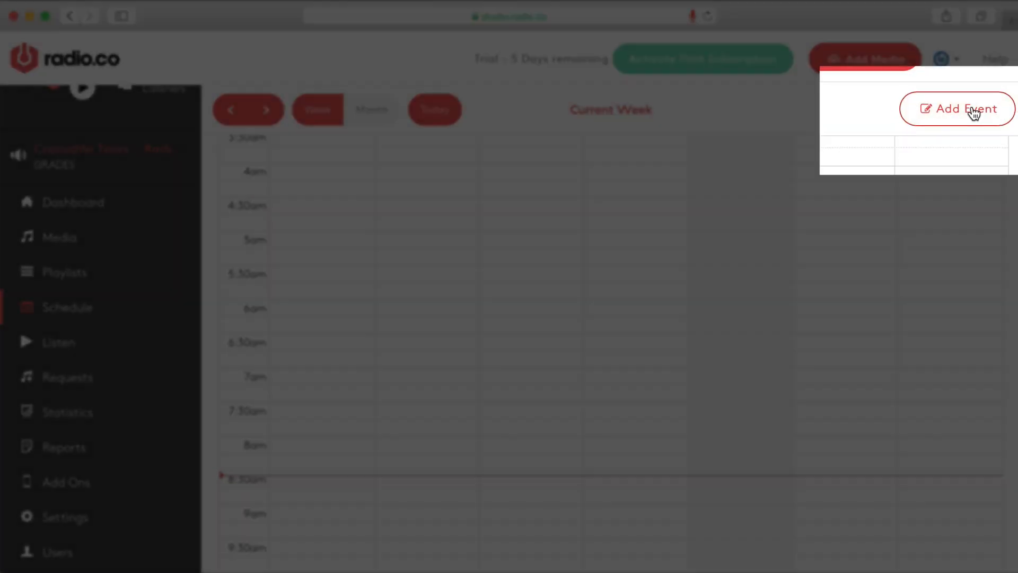
Step: Begin a new event and choose Breakfast as its playlist after trying Chill Out Zone
click(956, 109)
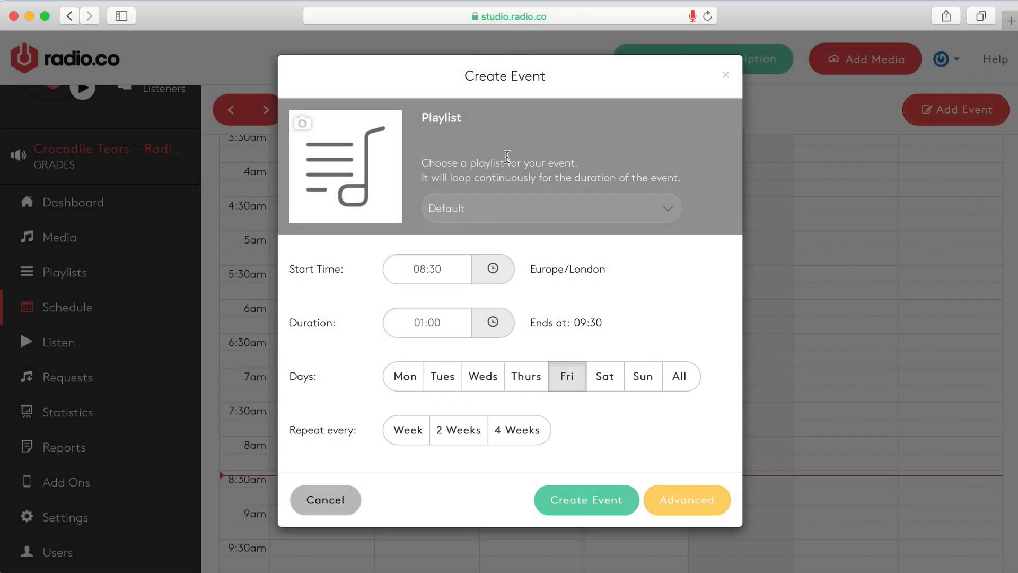
mouse_move(235, 352)
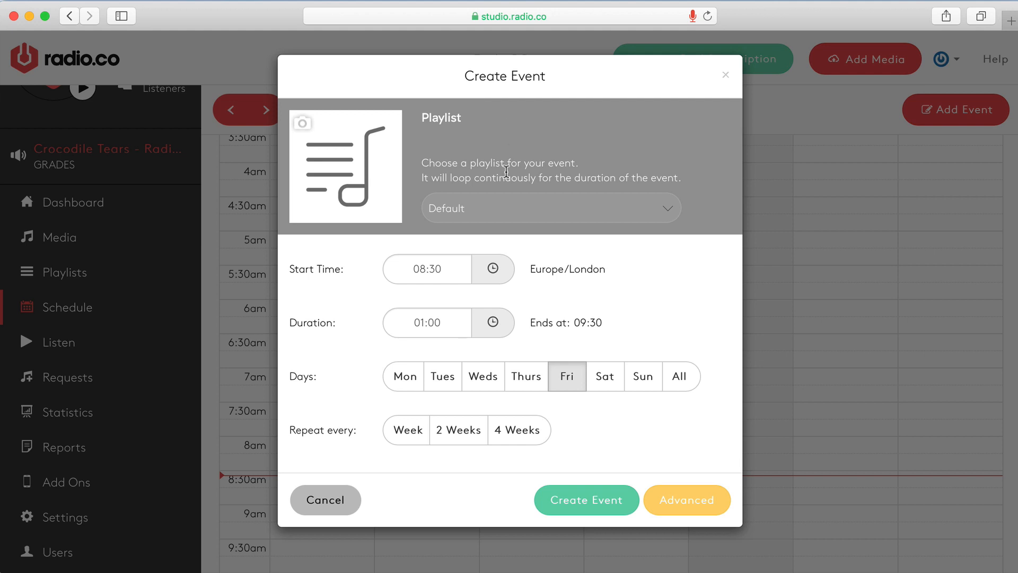
click(550, 208)
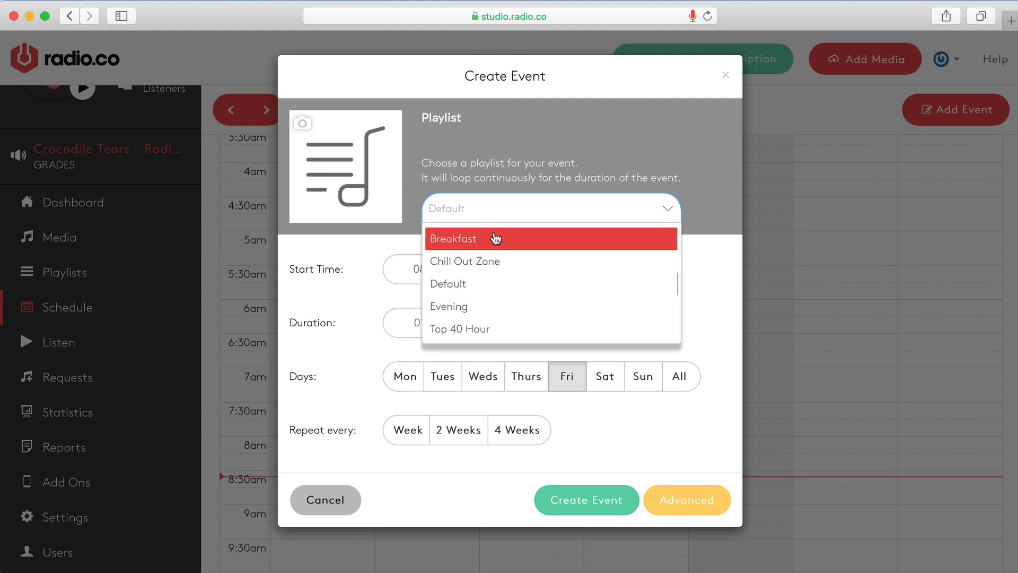
click(453, 239)
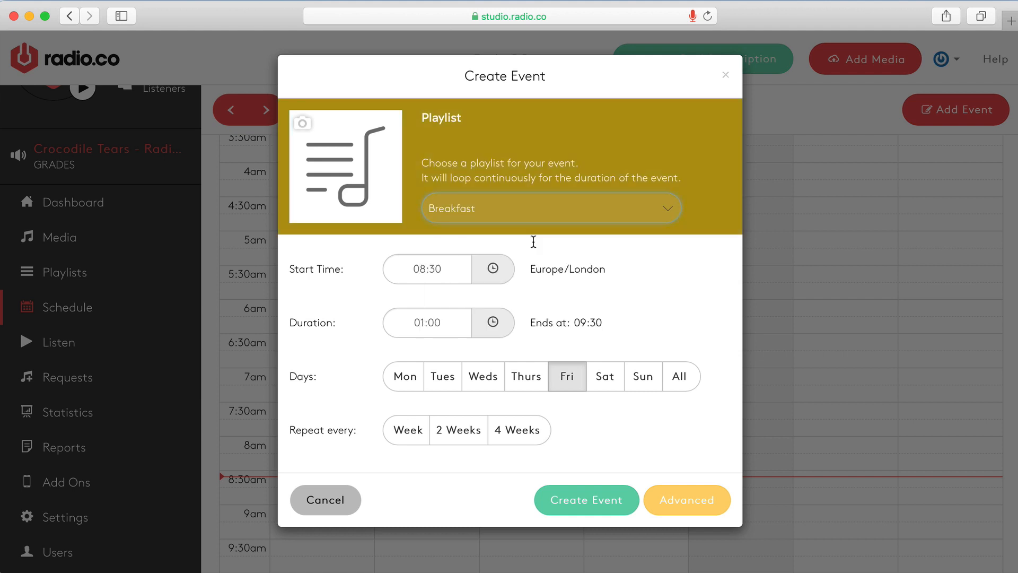
click(549, 209)
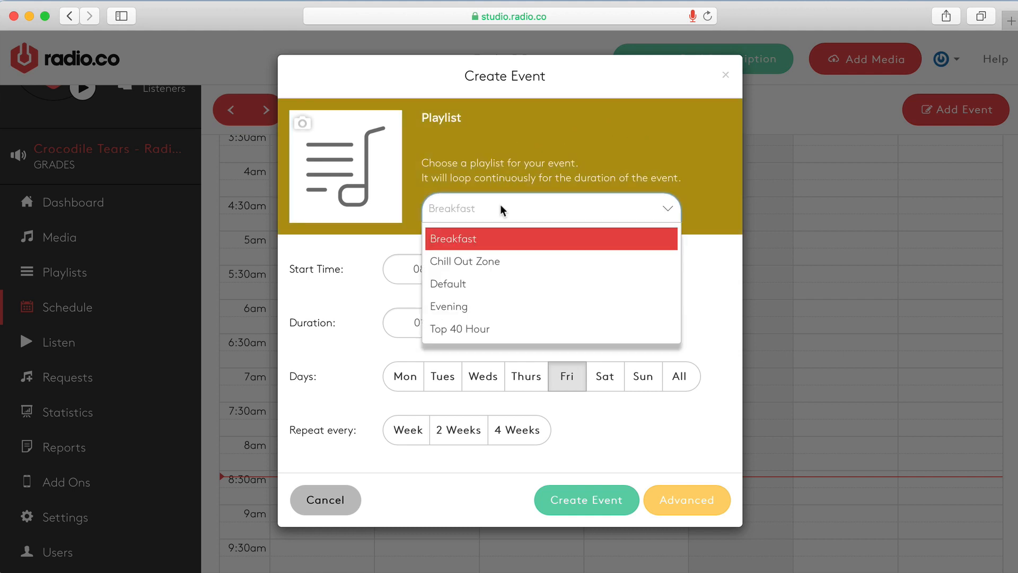
click(464, 260)
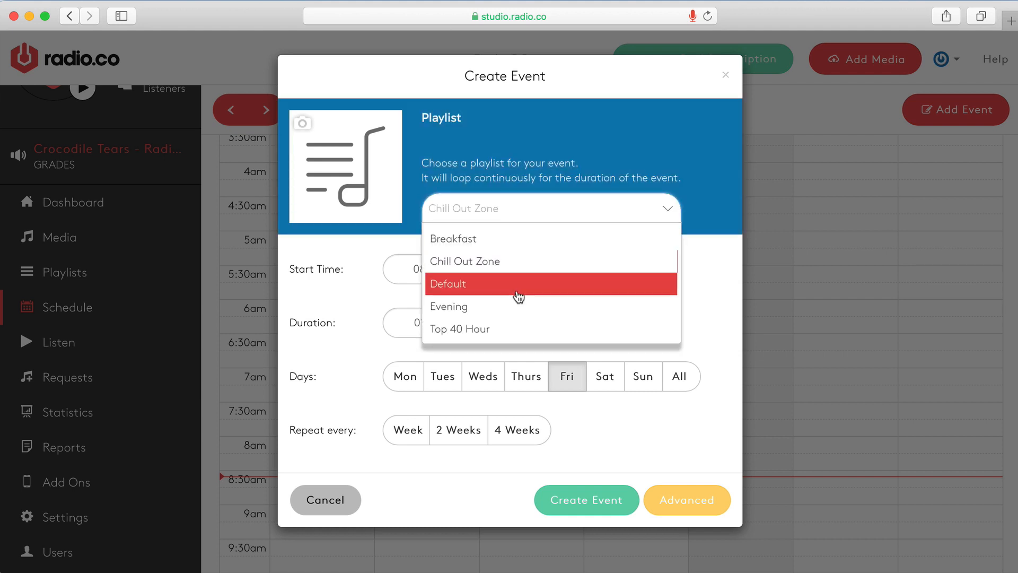
click(452, 238)
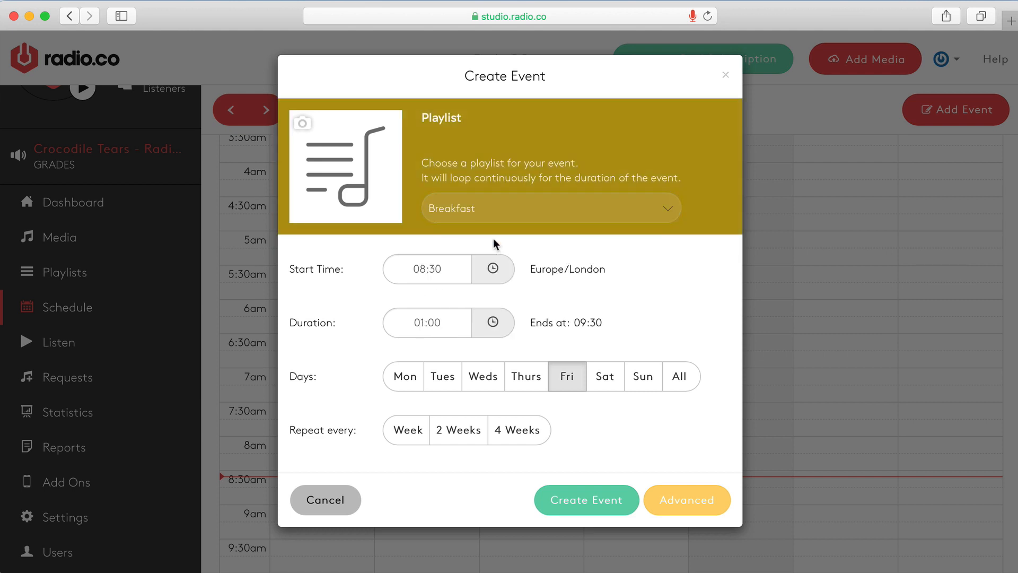
mouse_move(674, 175)
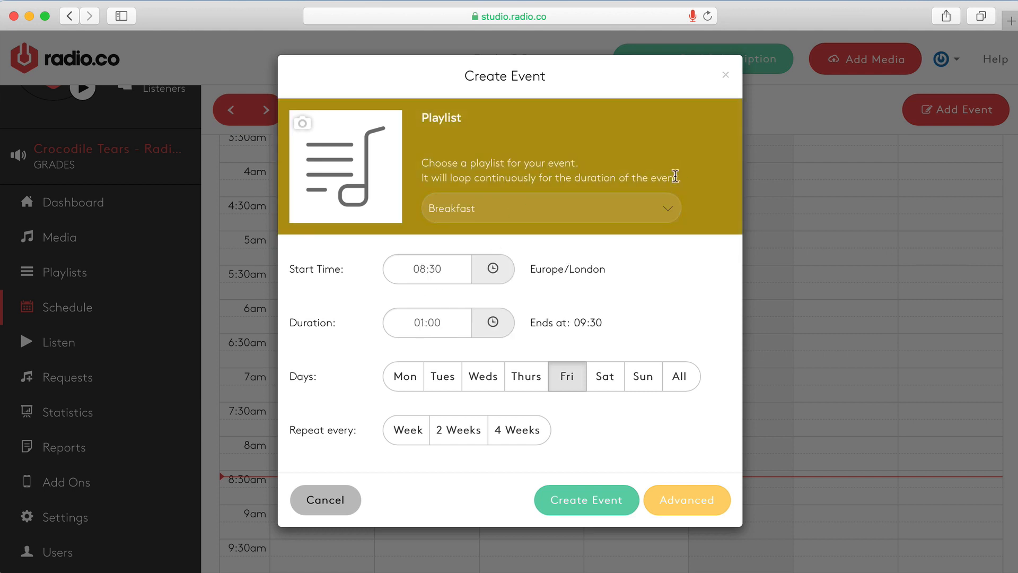
mouse_move(370, 180)
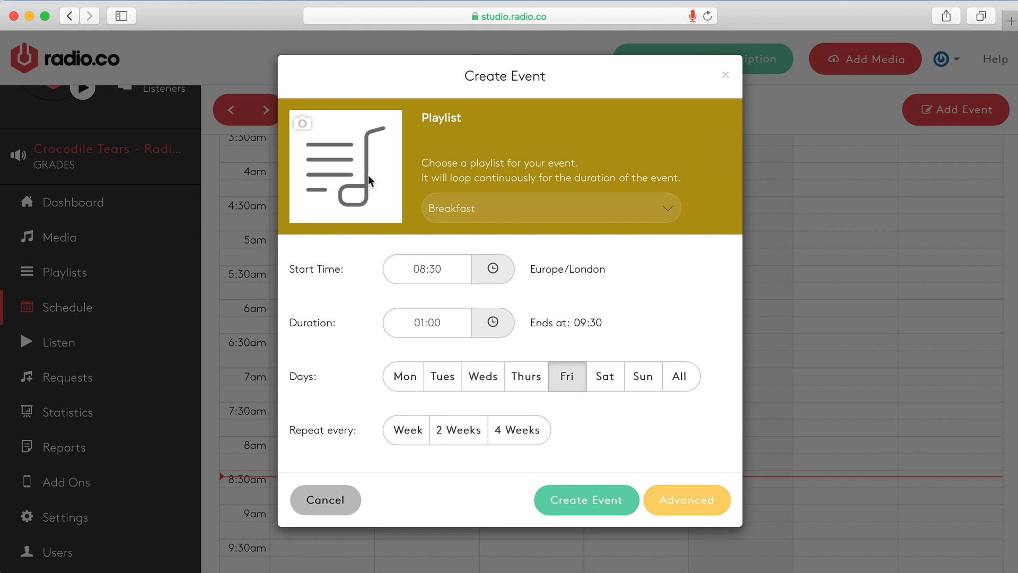
mouse_move(315, 133)
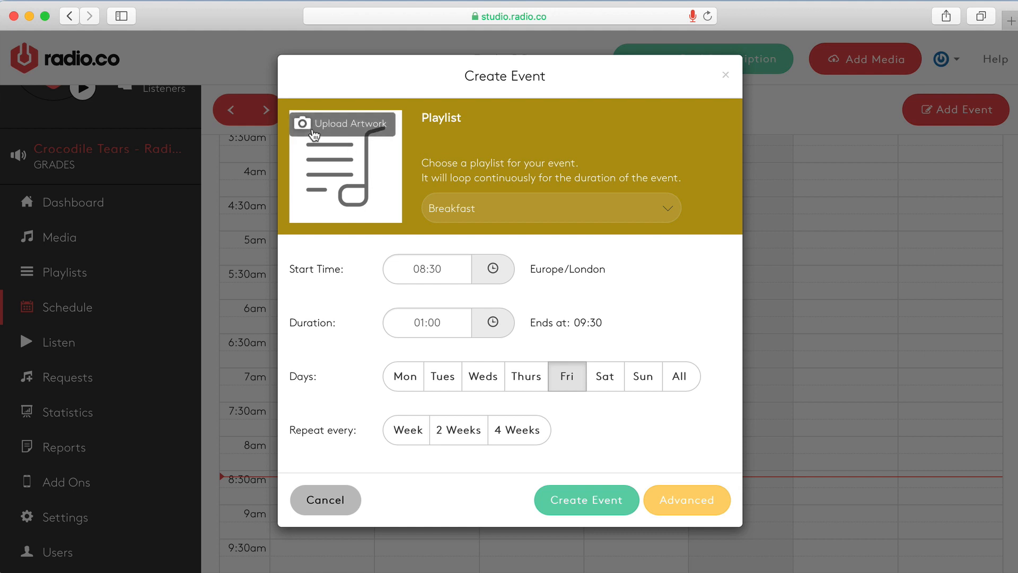
mouse_move(348, 170)
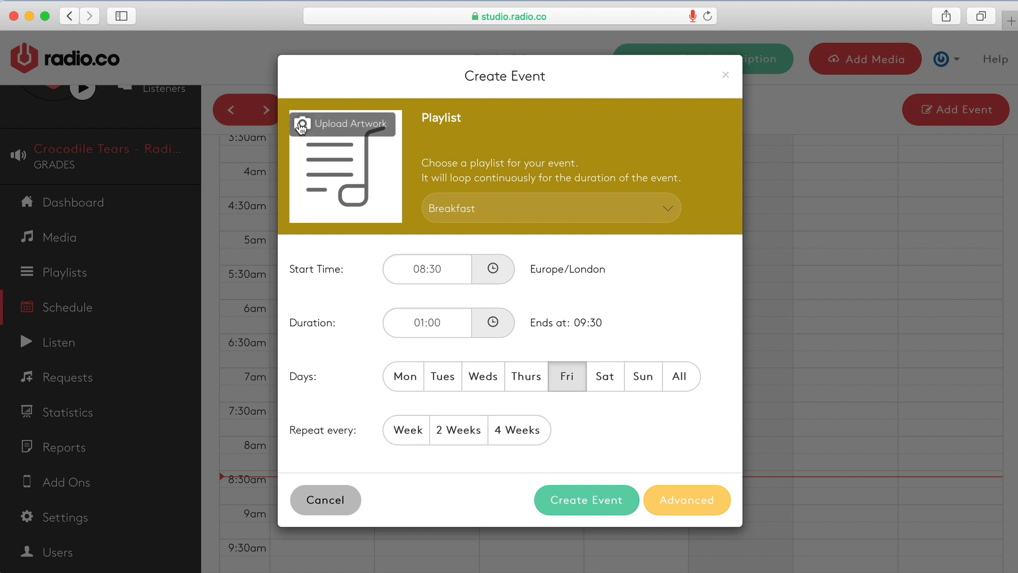
mouse_move(331, 133)
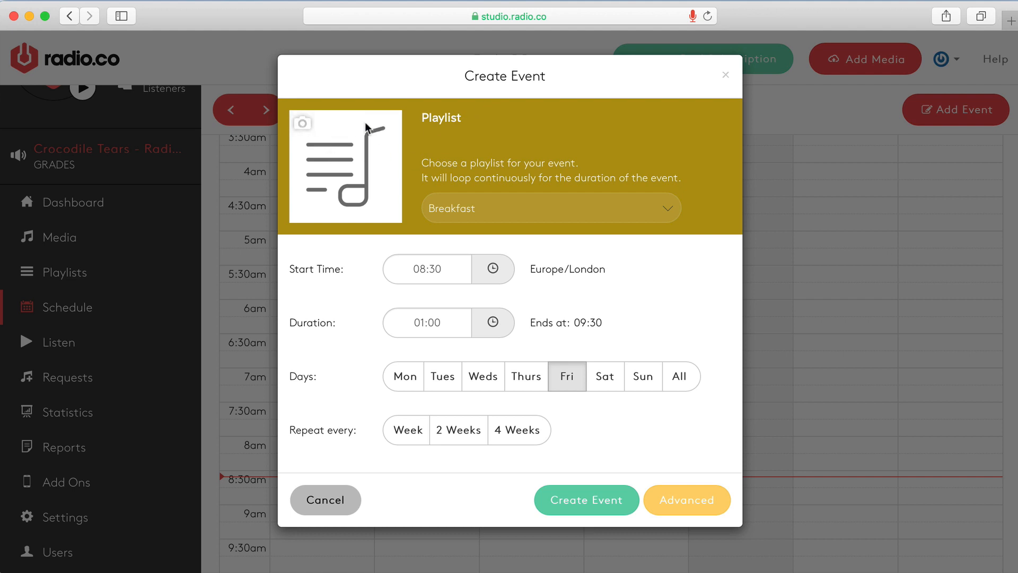
mouse_move(523, 275)
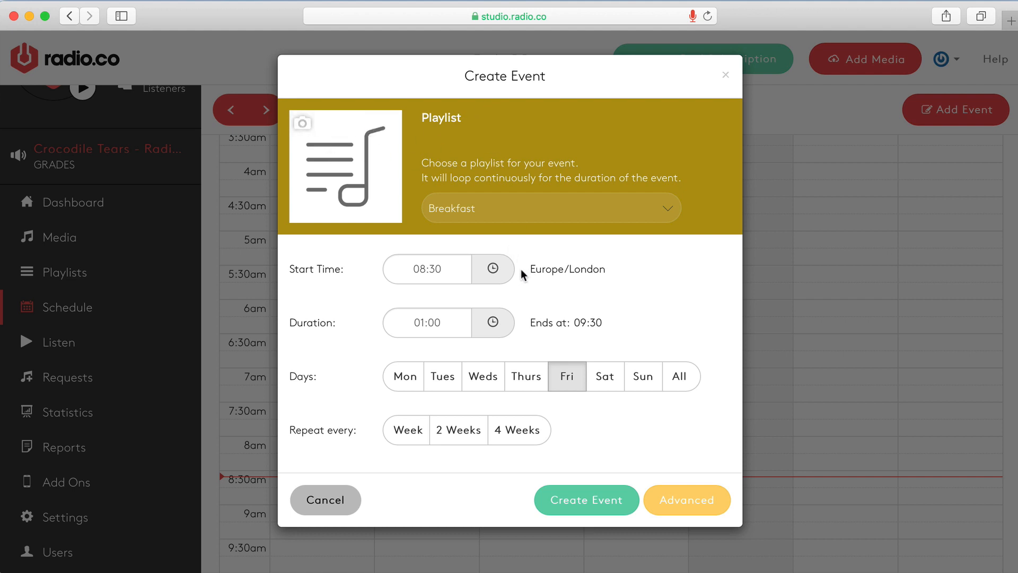
Step: Set the start time to 07:00 and the duration to 03:00
click(426, 268)
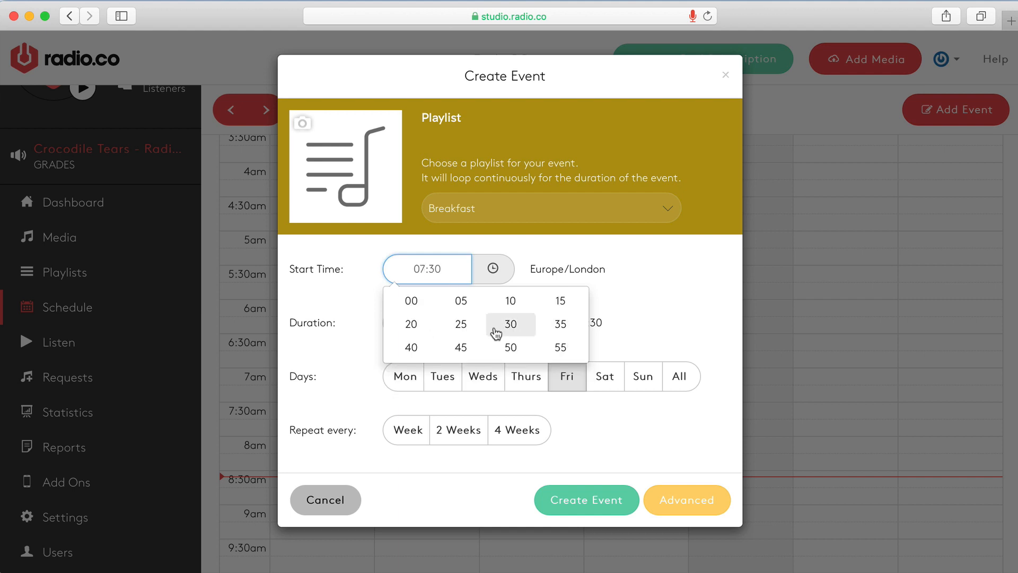
click(410, 300)
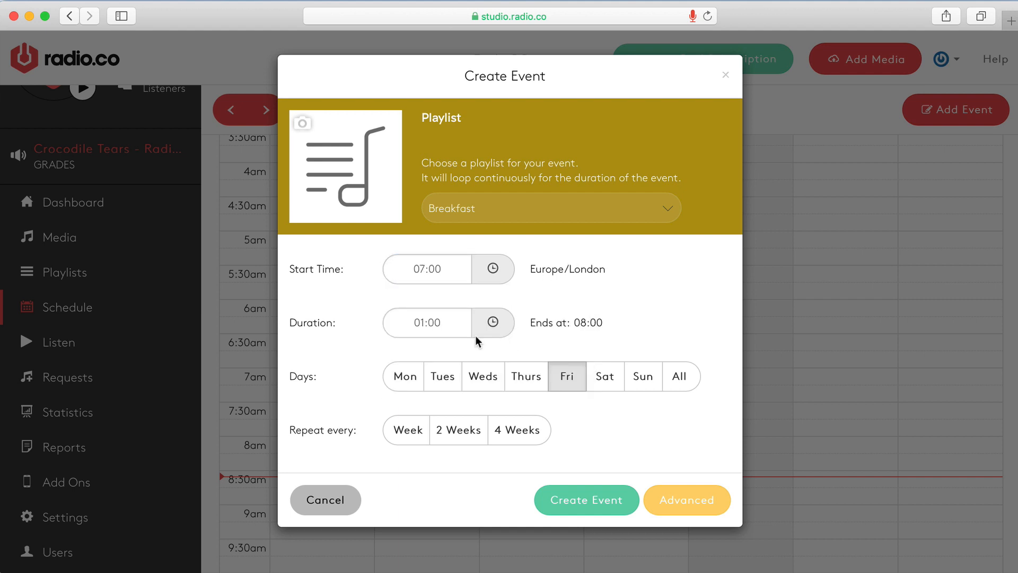
click(426, 322)
text(3)
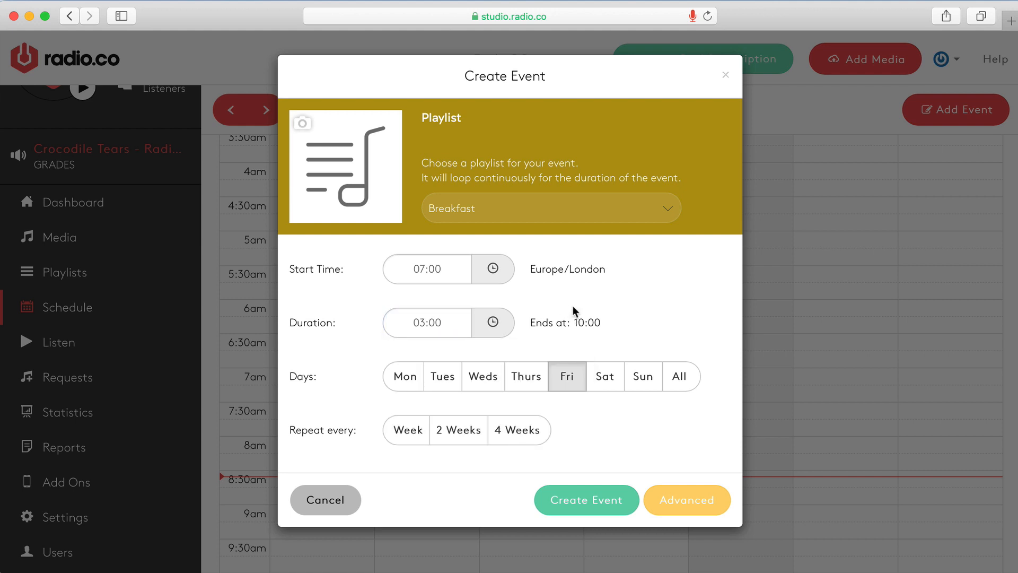
mouse_move(517, 361)
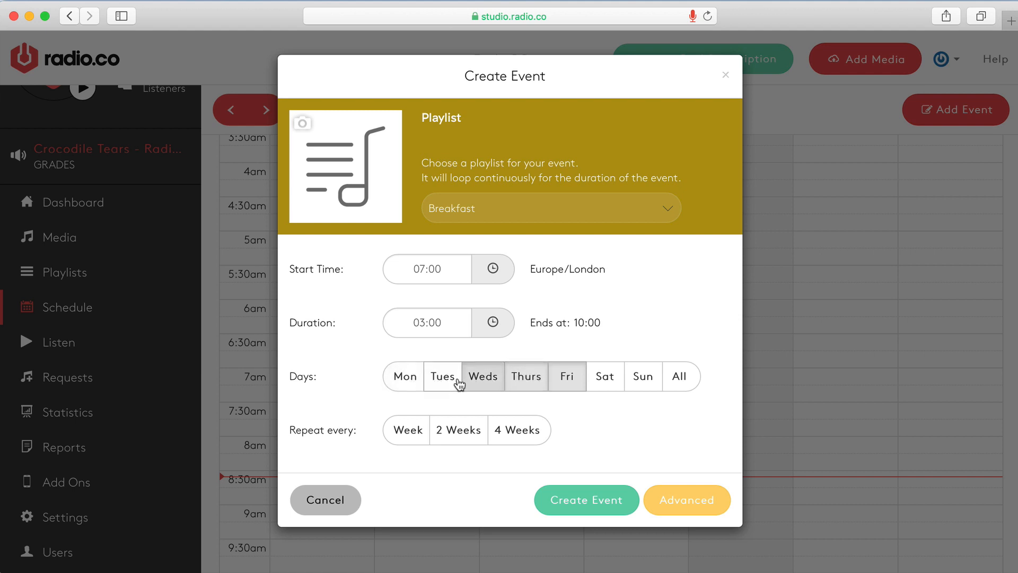
Step: Select Monday to Friday as event days and repeat every week
click(565, 375)
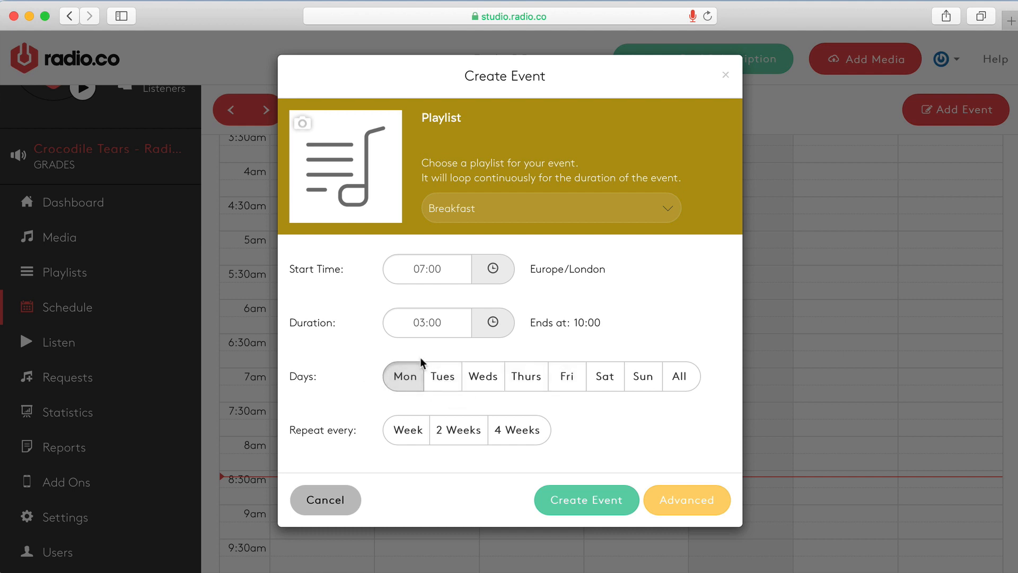
click(484, 376)
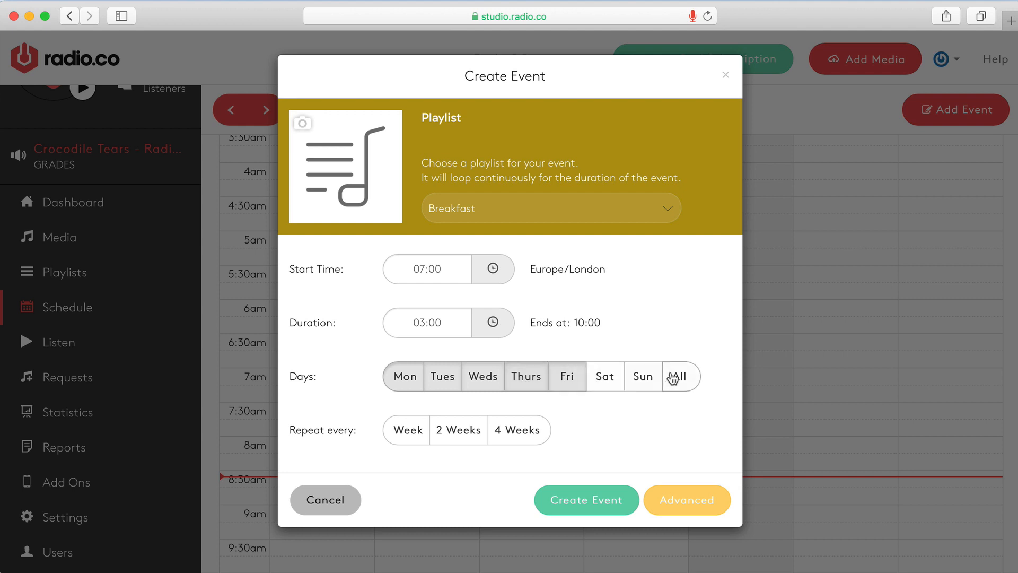
click(680, 375)
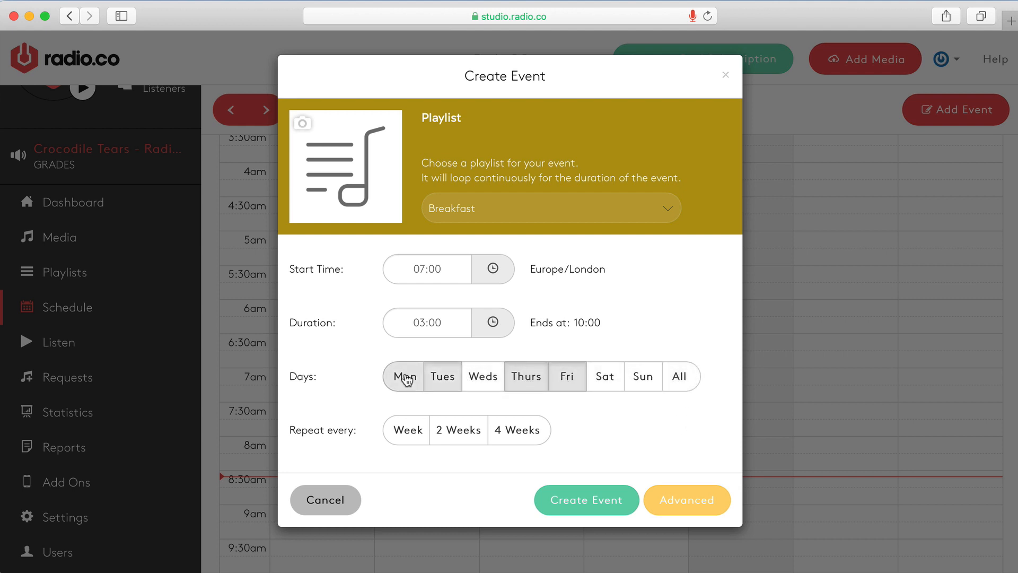
click(567, 375)
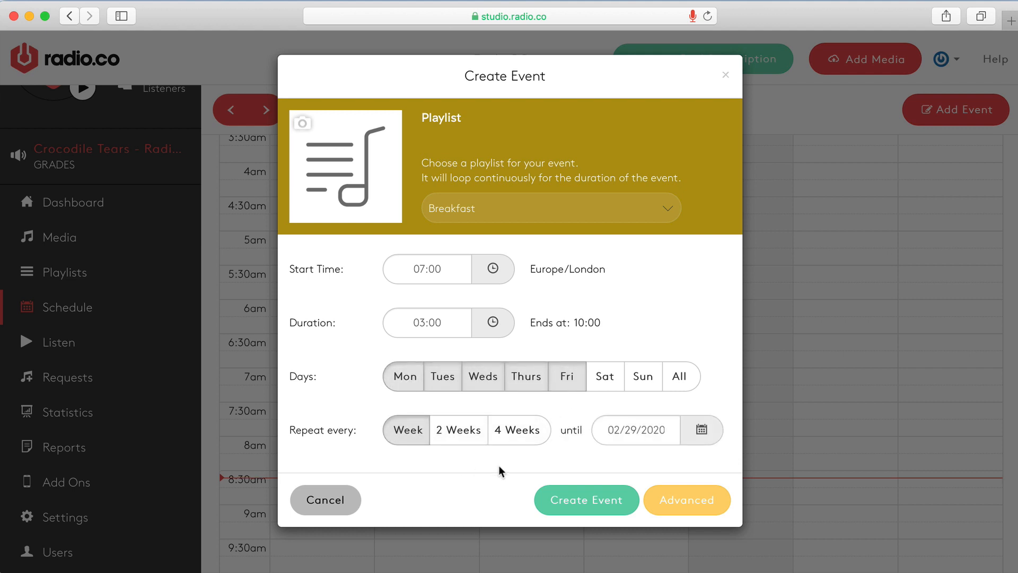
Step: Set the repeat-until date to 30 June 2020
click(635, 430)
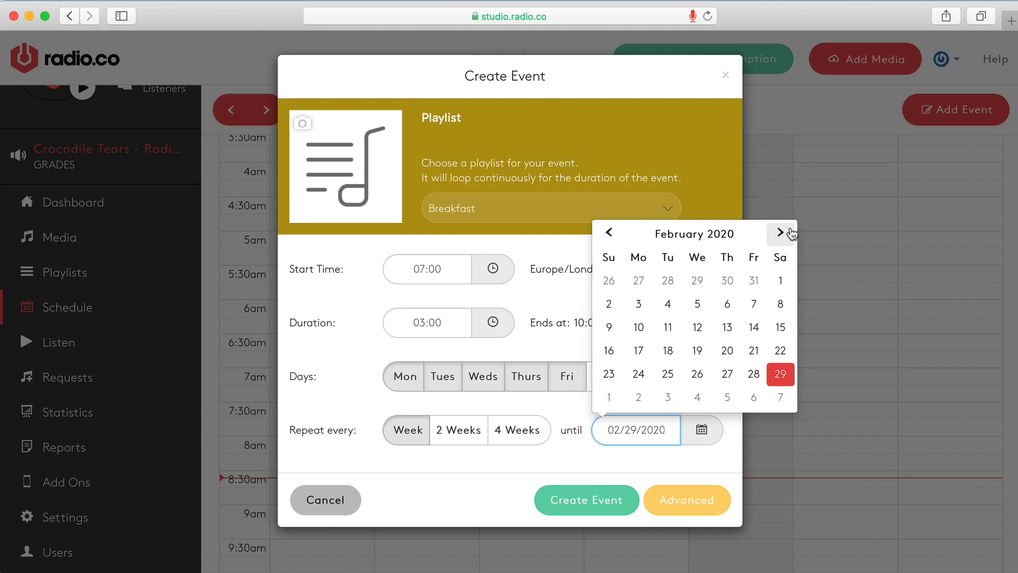
click(781, 232)
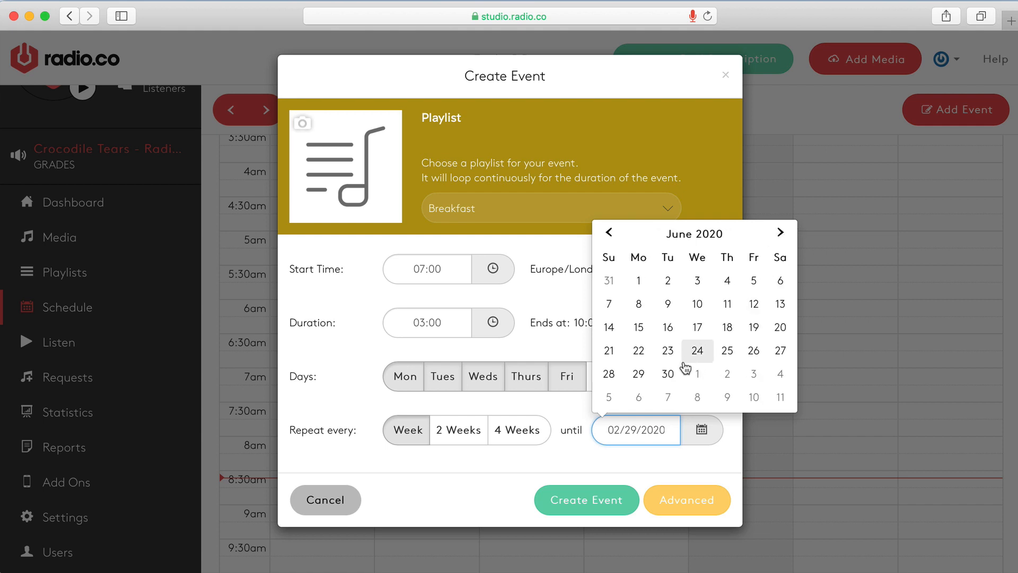
click(667, 373)
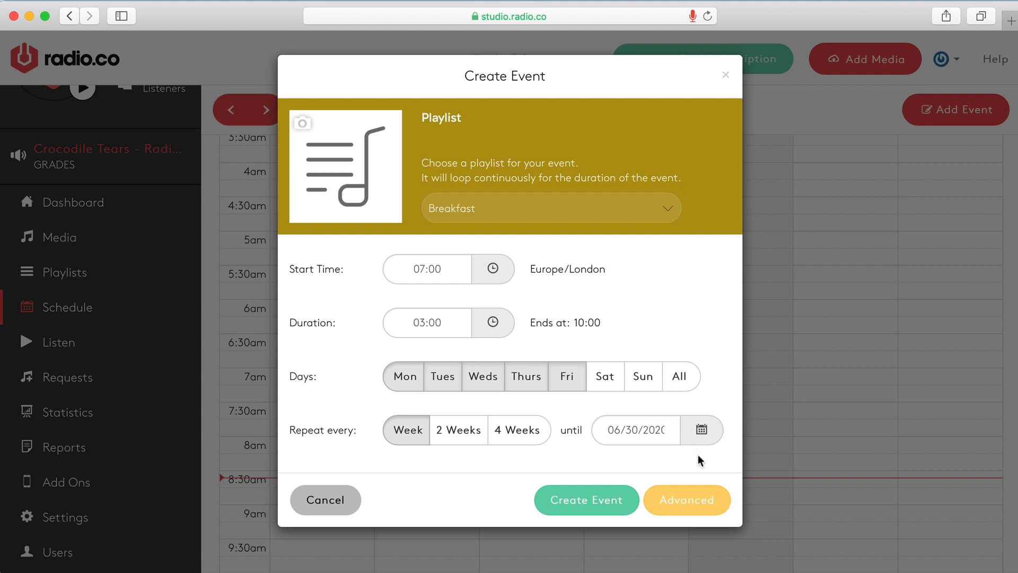
Step: Show Advanced settings, try Live DJ and Live Relay, and keep Playlist as event type
click(686, 499)
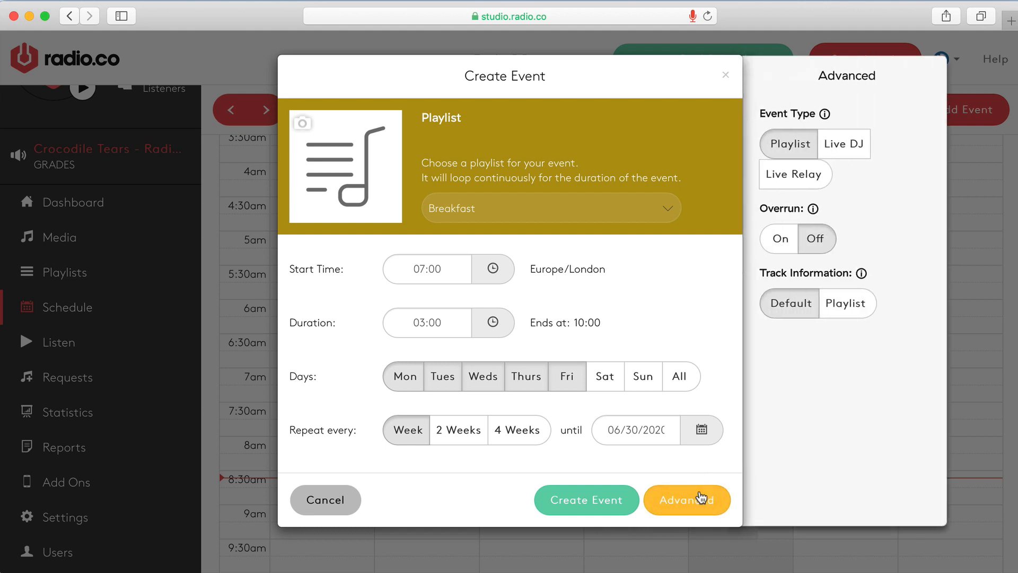
mouse_move(855, 98)
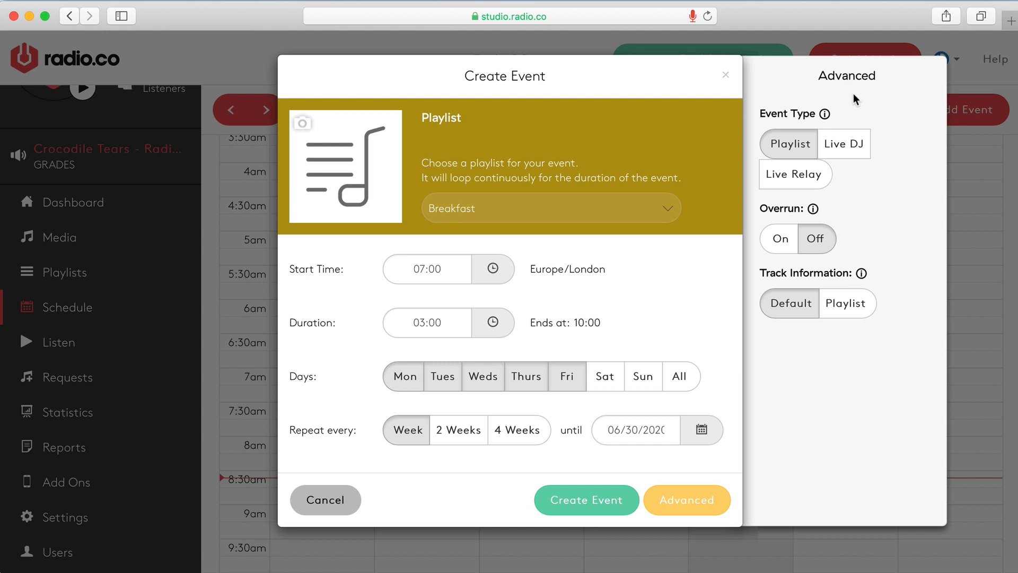
mouse_move(857, 104)
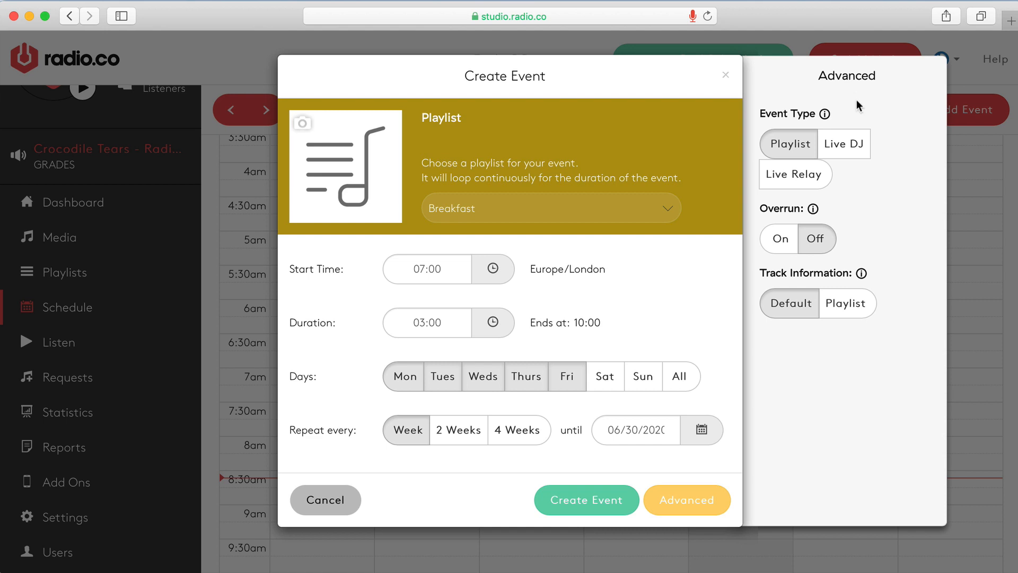
click(843, 143)
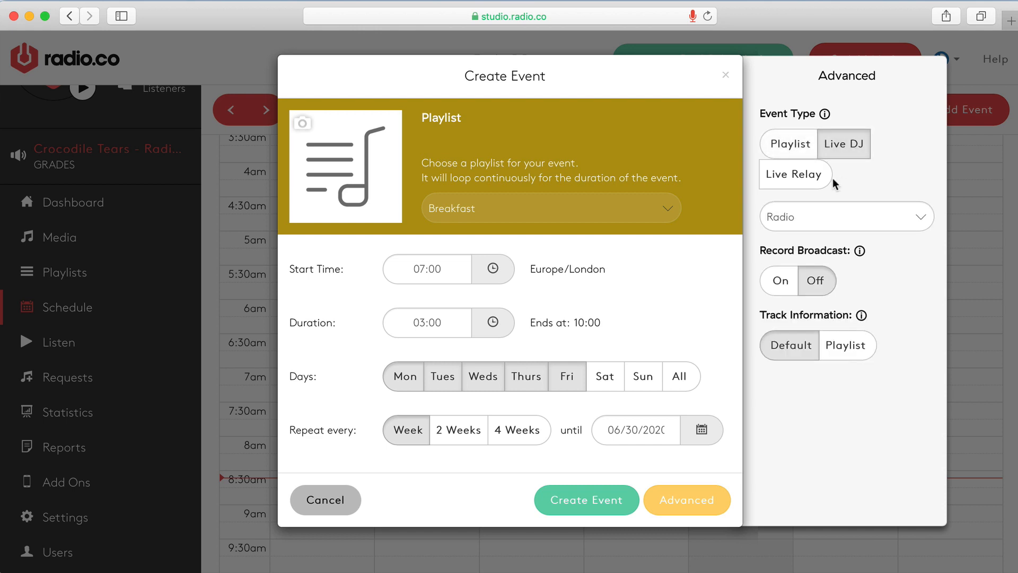
click(794, 173)
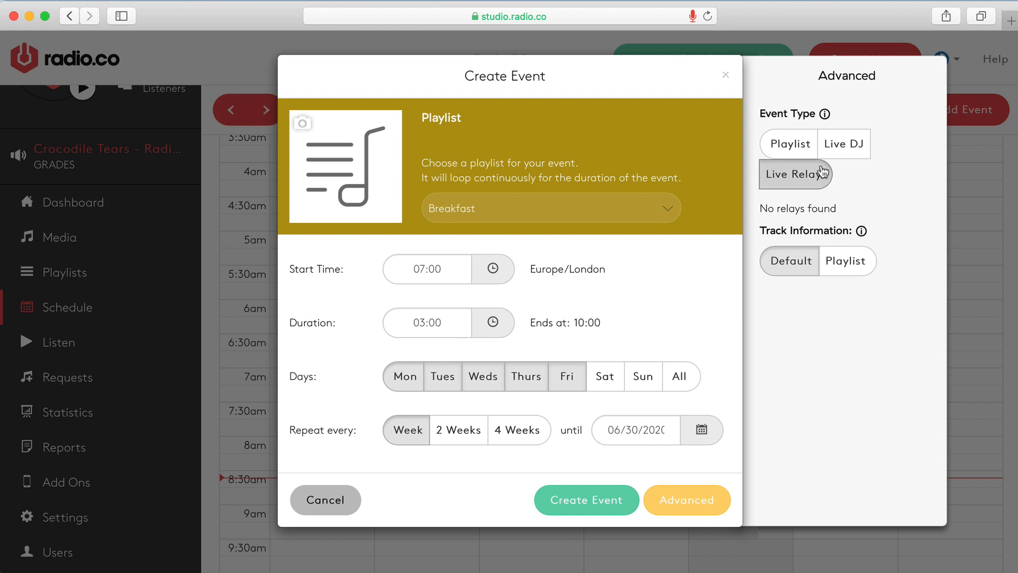
click(788, 143)
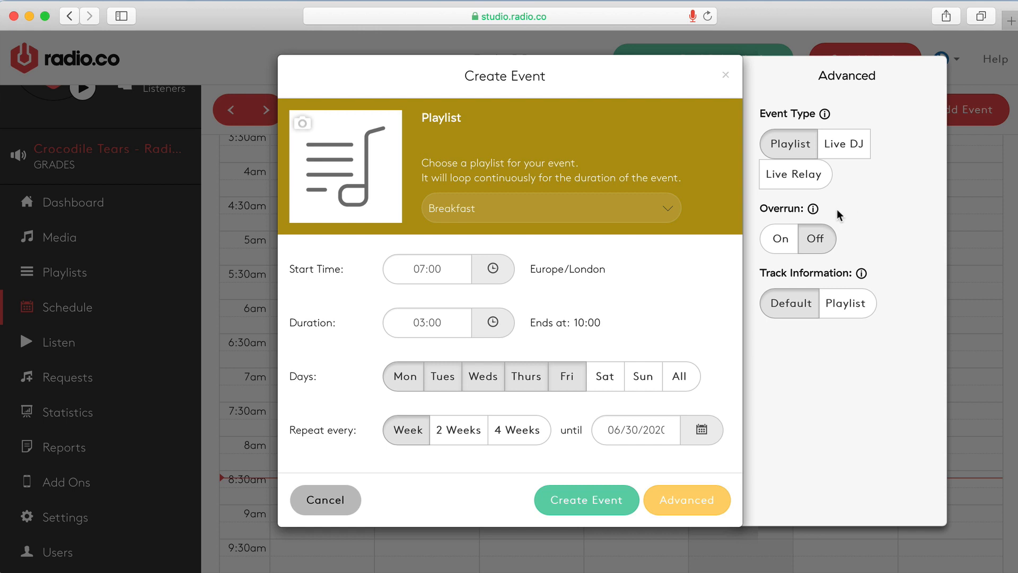
mouse_move(826, 220)
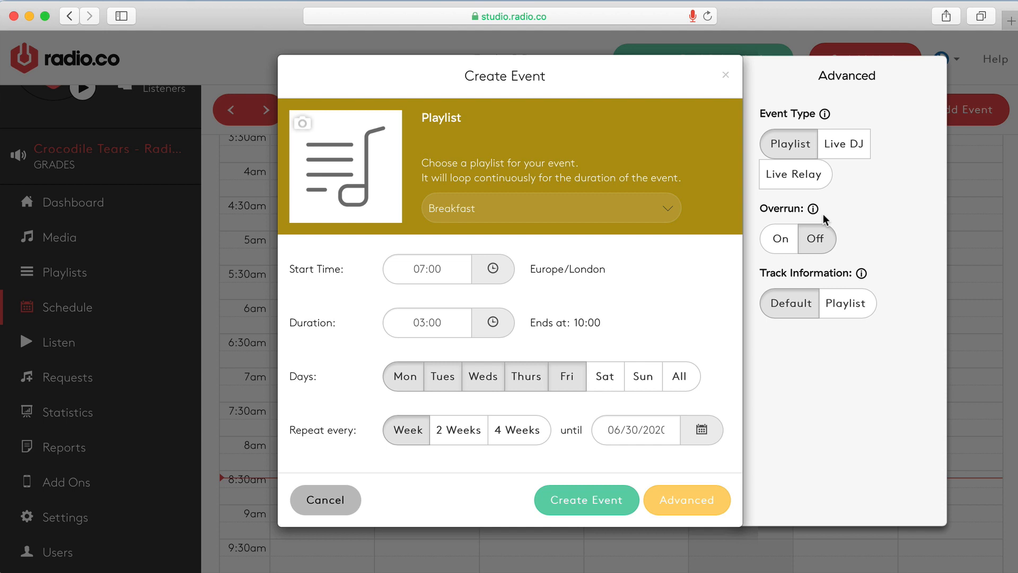
Step: Leave Overrun off and default track information, then hide the Advanced panel
click(779, 239)
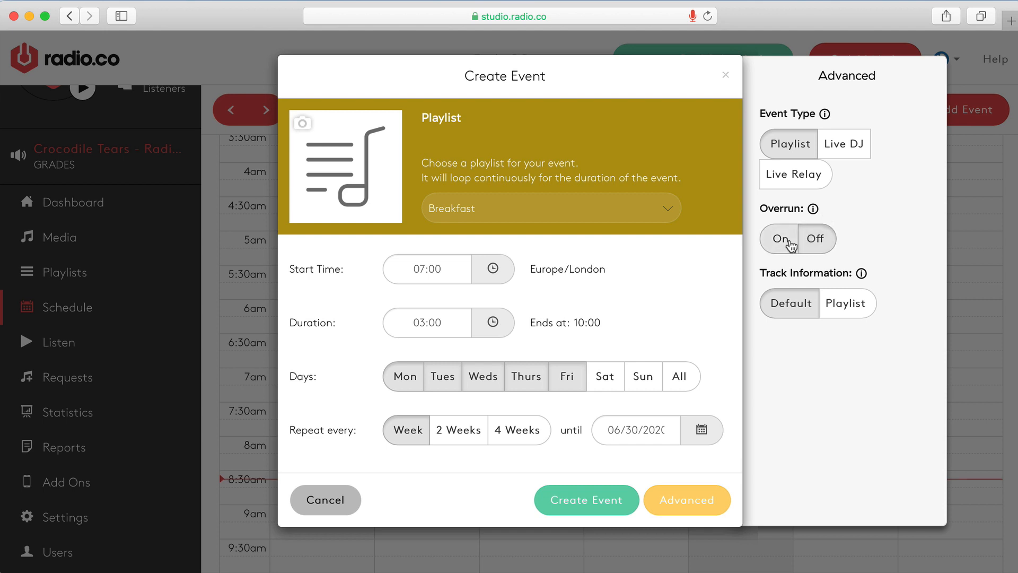
click(816, 239)
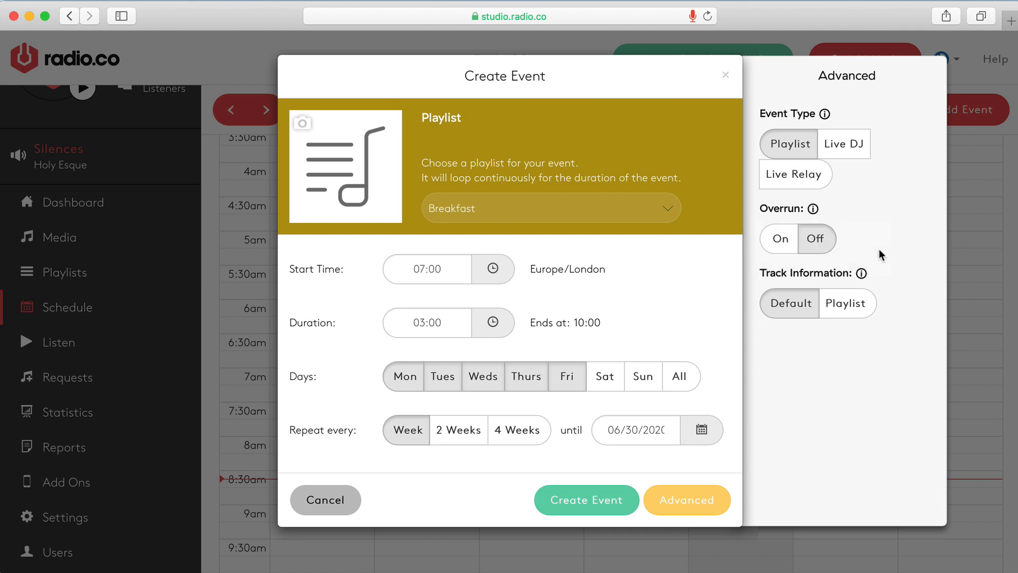
mouse_move(870, 265)
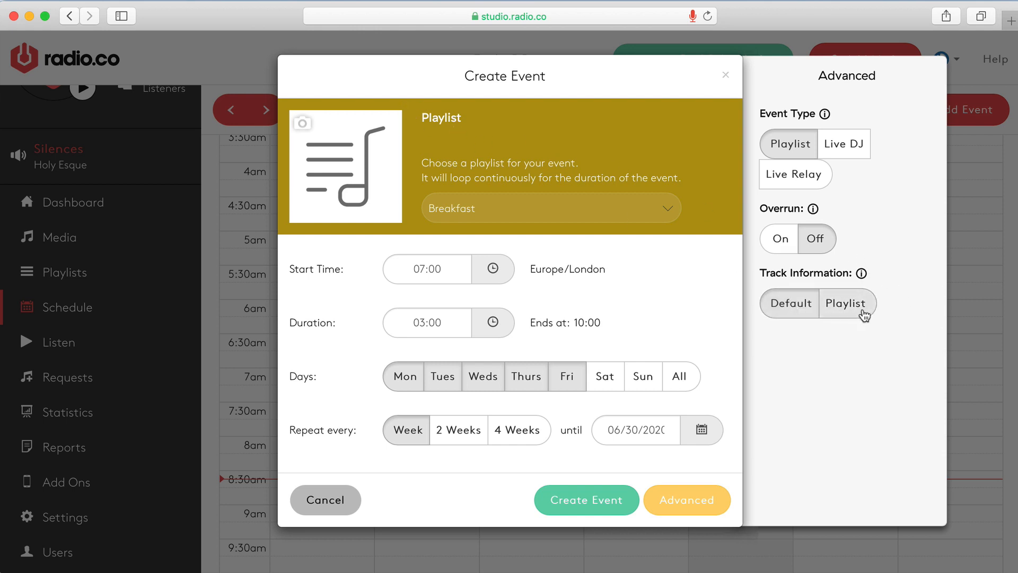
mouse_move(901, 289)
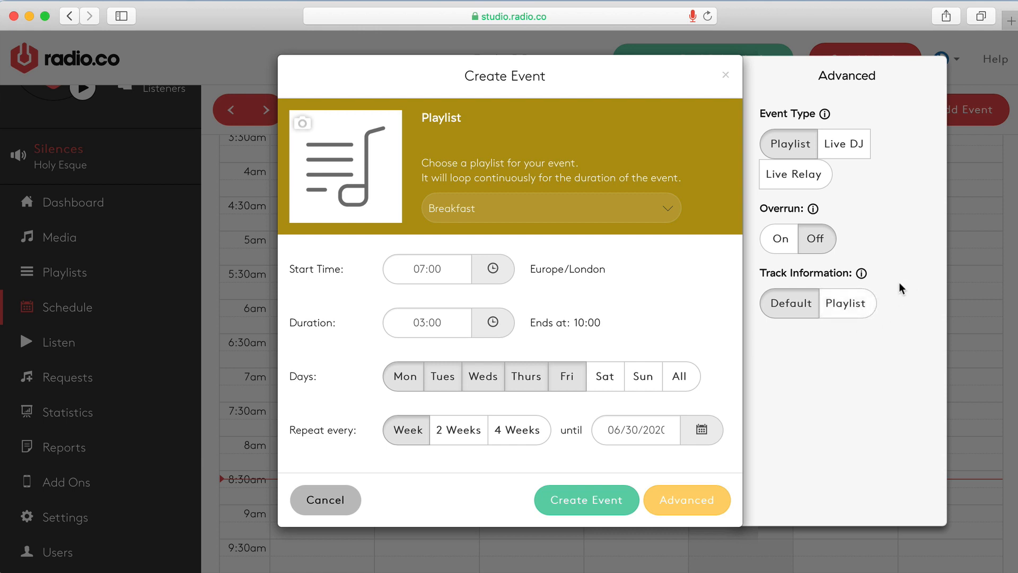
click(846, 303)
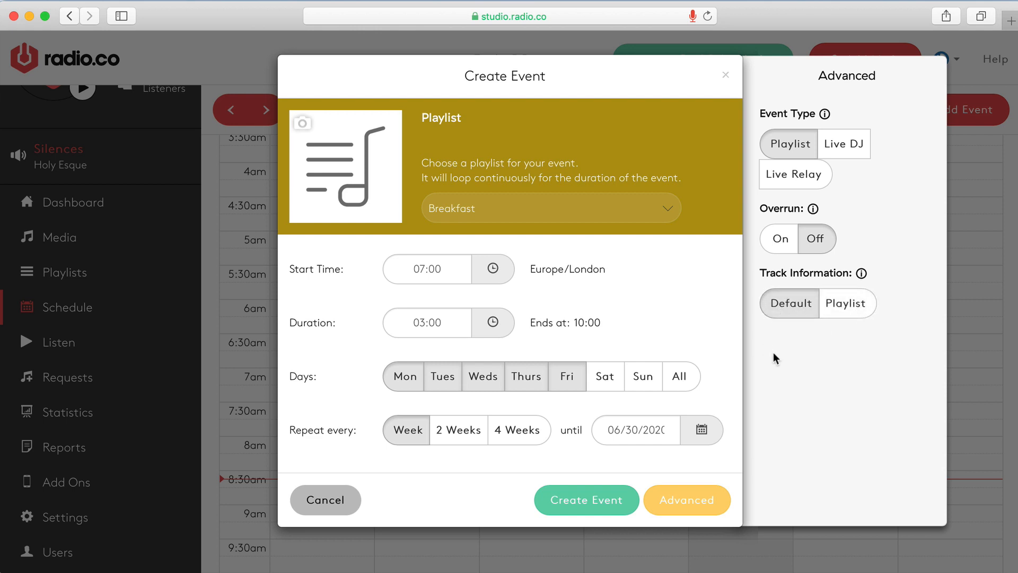
mouse_move(724, 414)
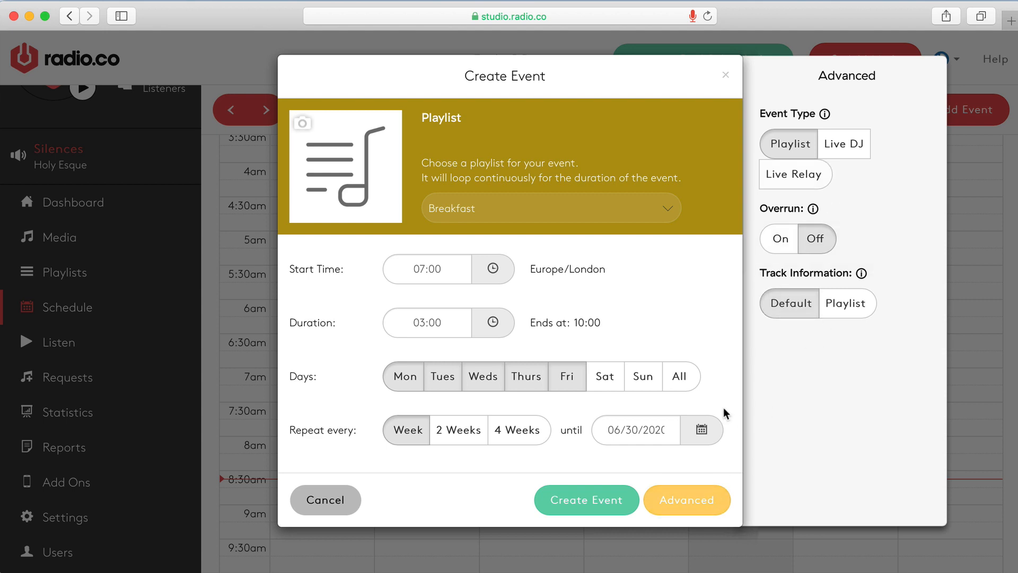
click(686, 499)
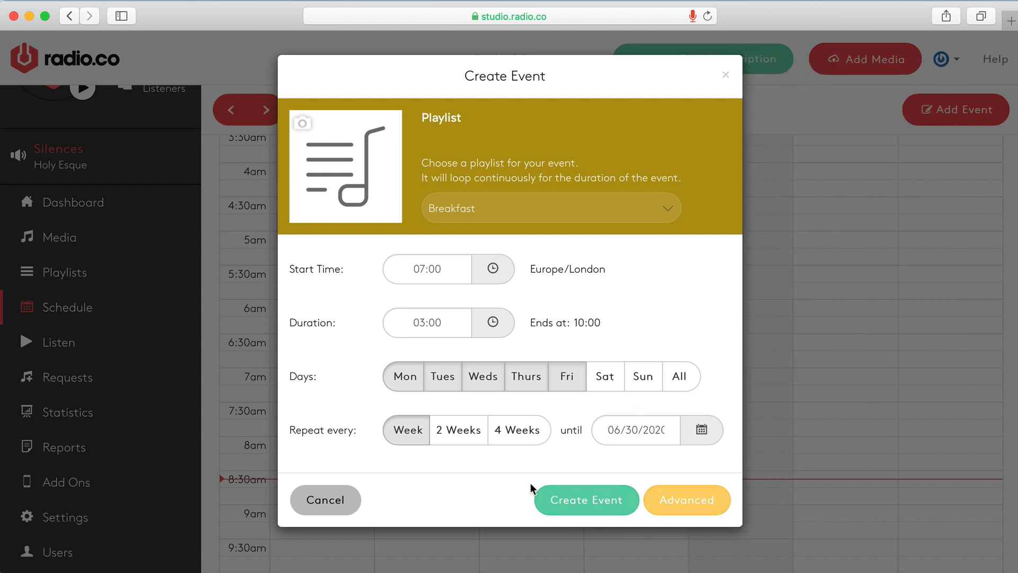
Step: Create the Breakfast event so it shows as a 7:00–10:00 block on the week
click(585, 500)
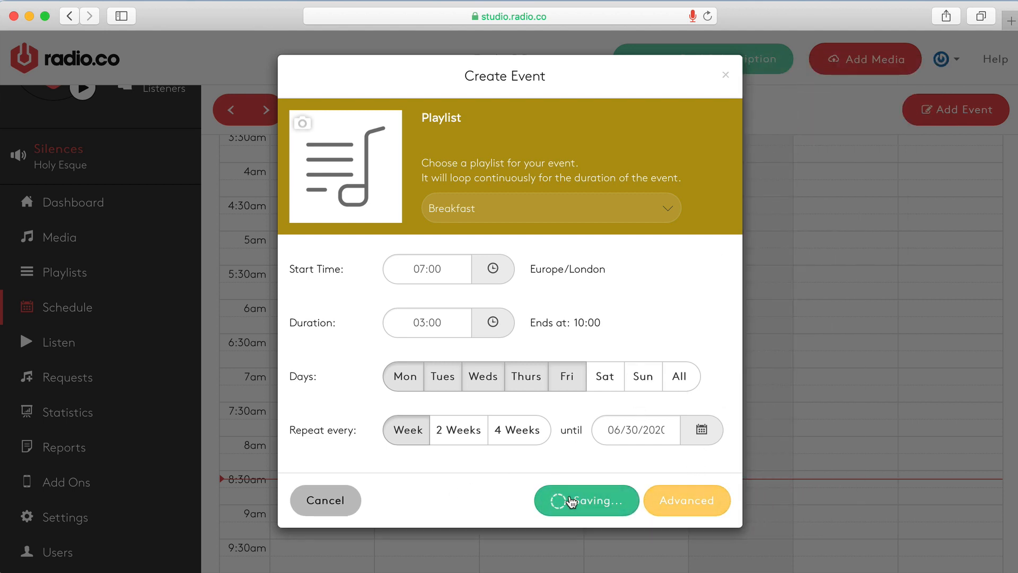
click(586, 499)
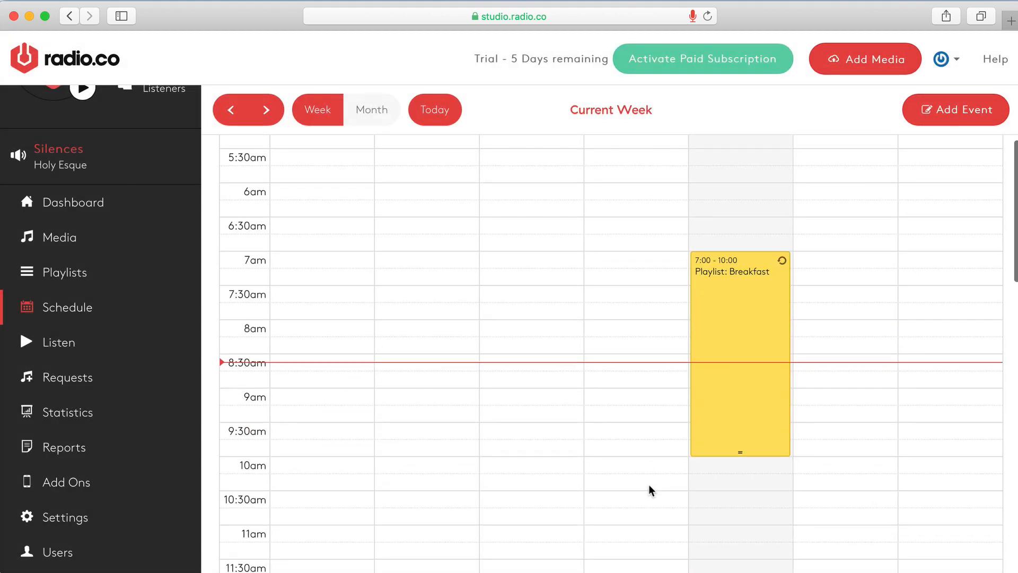
mouse_move(669, 484)
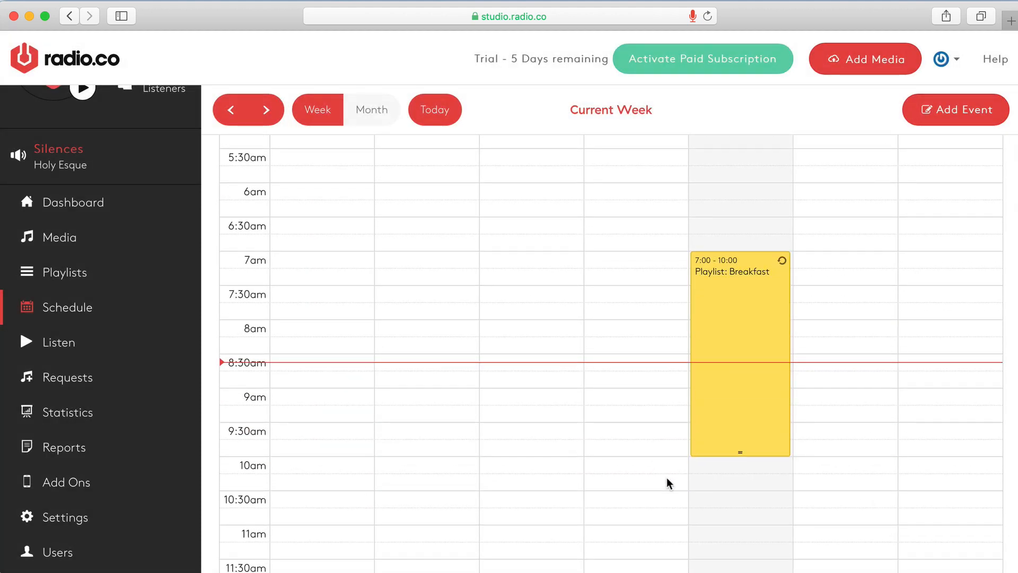
scroll(up, 3)
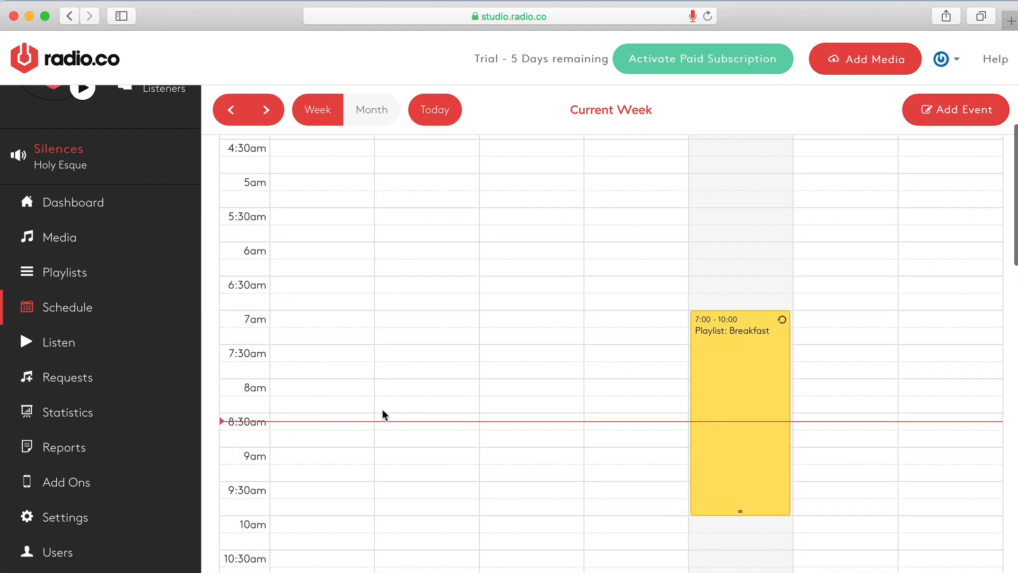
mouse_move(669, 418)
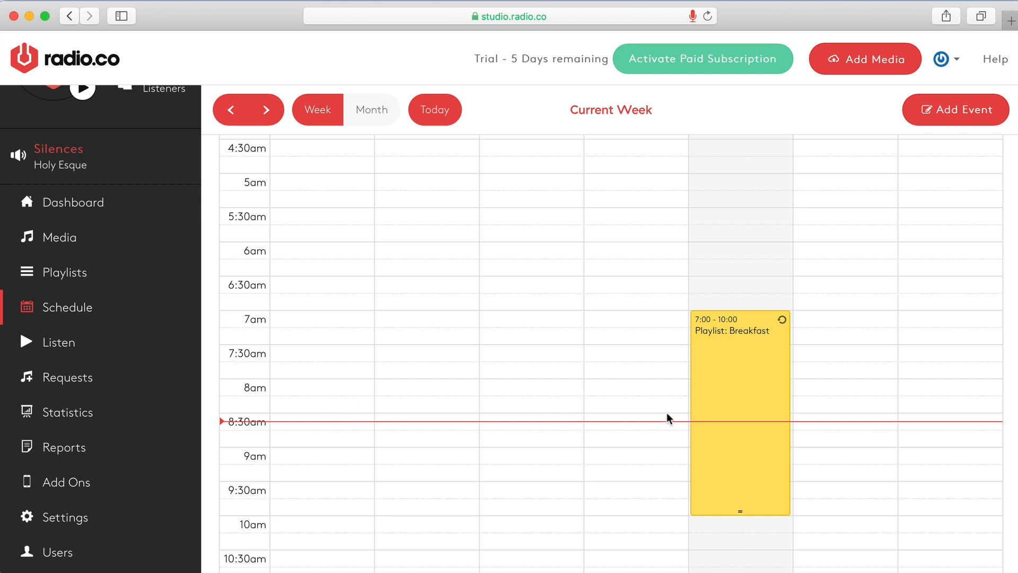
mouse_move(435, 109)
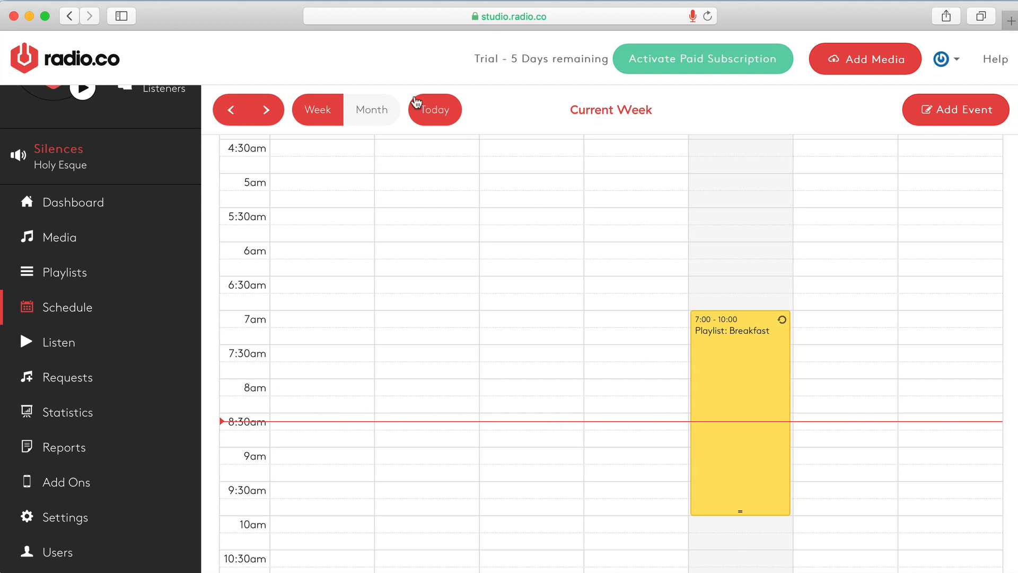
click(267, 109)
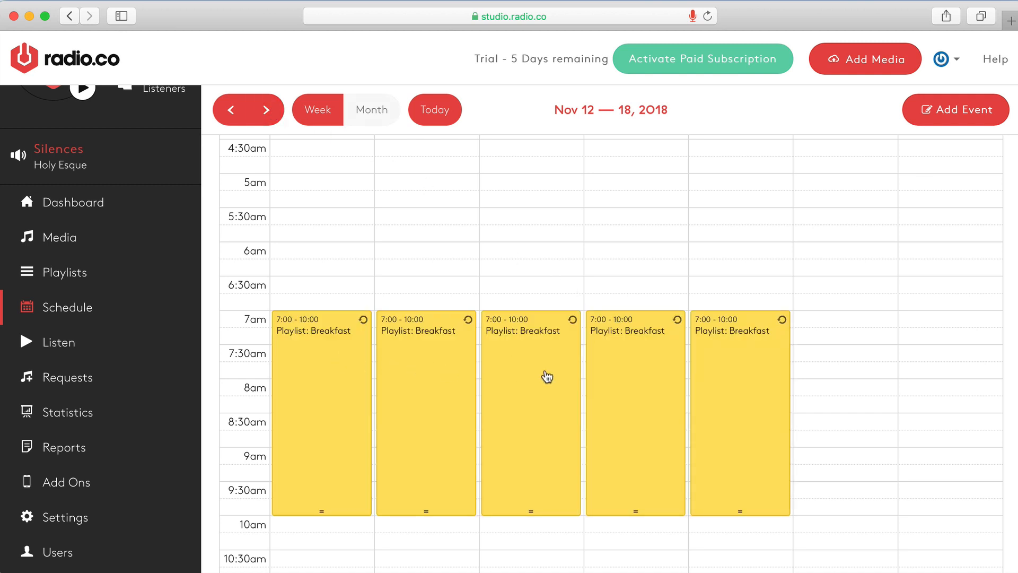
mouse_move(751, 399)
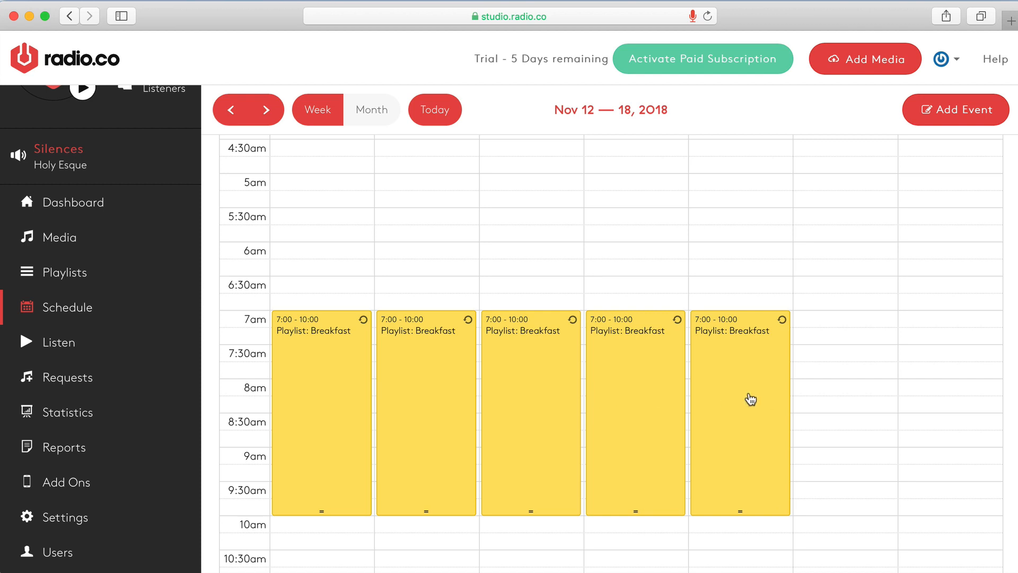
click(267, 109)
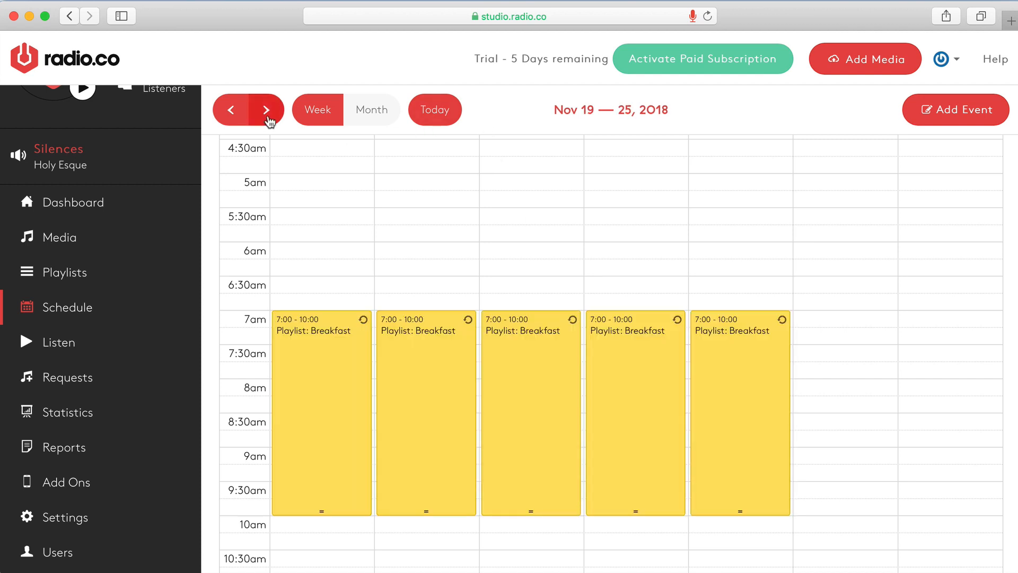
click(435, 109)
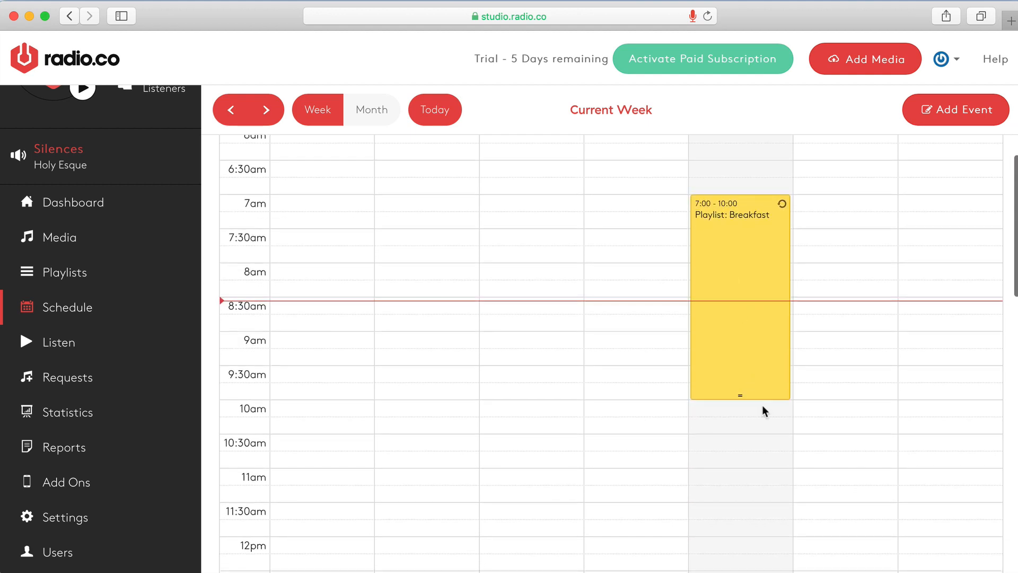
mouse_move(760, 304)
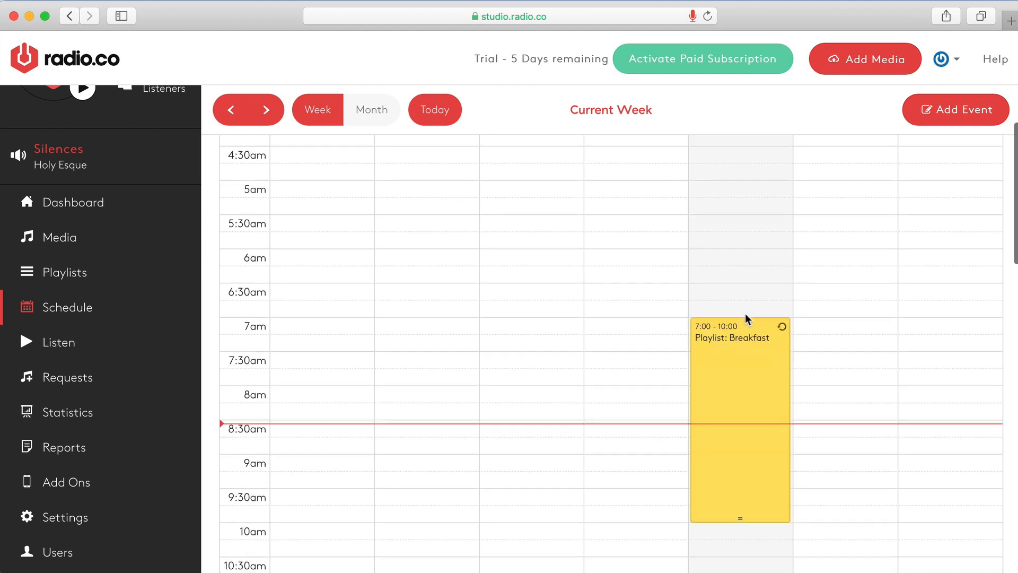
scroll(down, 3)
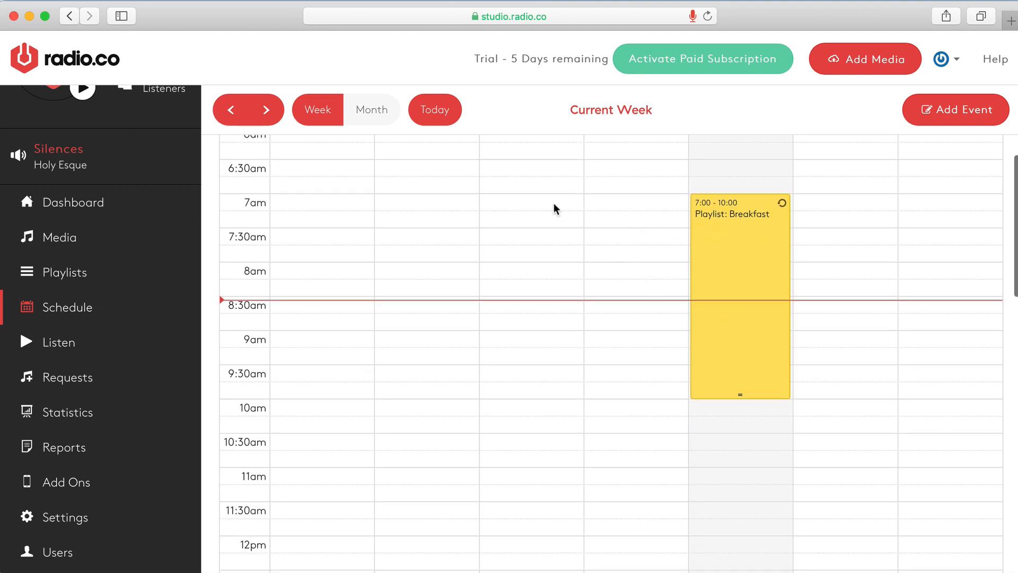
Step: Check the repeats in Month view, then show the Nov 12–18 week scrolled to the evening
click(371, 109)
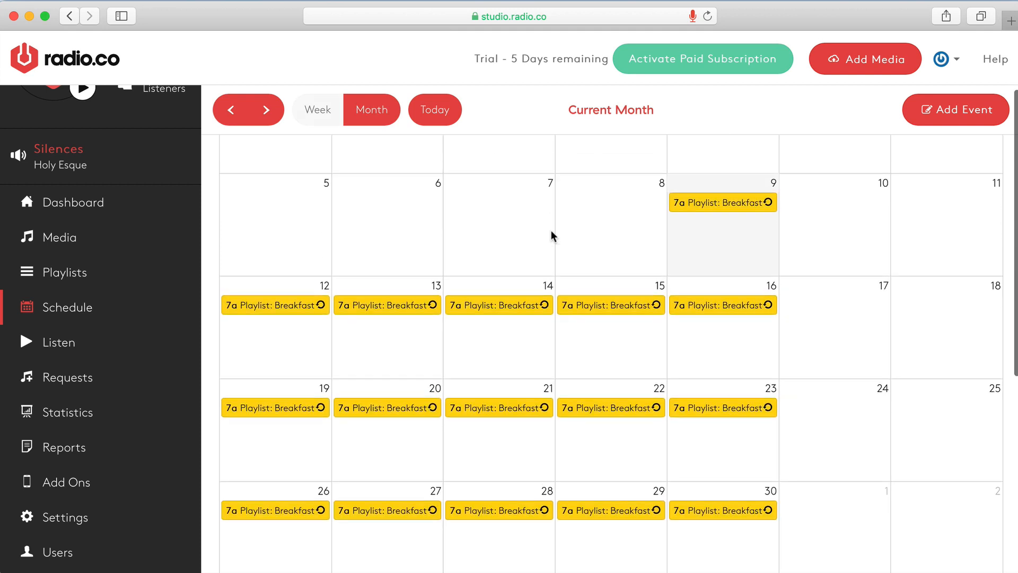
click(317, 110)
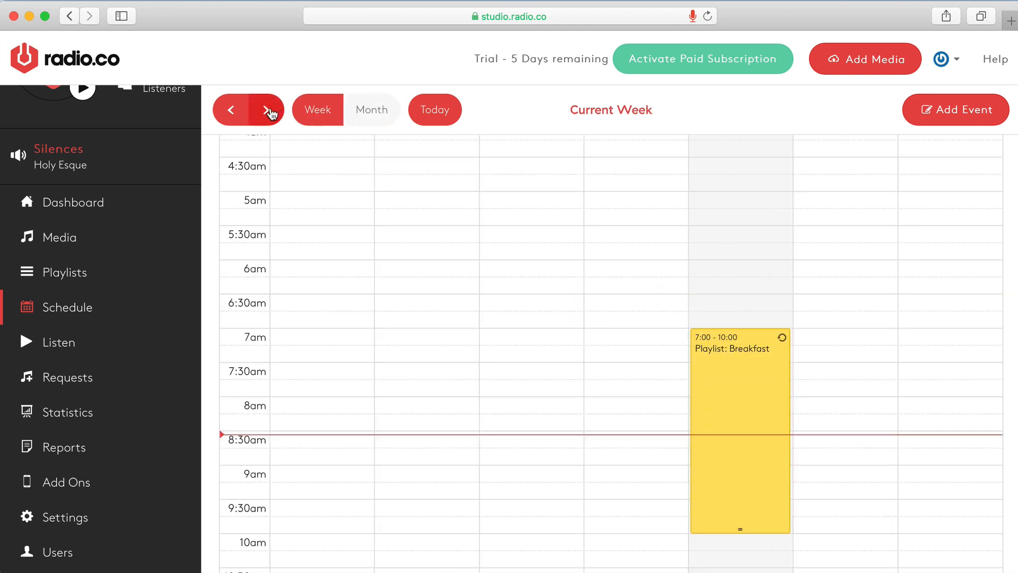
click(271, 109)
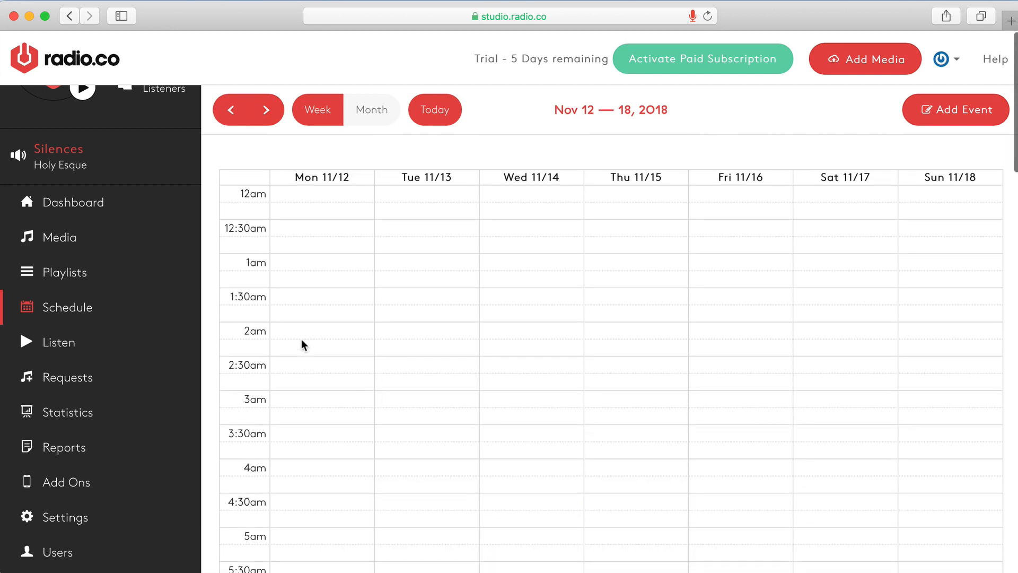
scroll(down, 3)
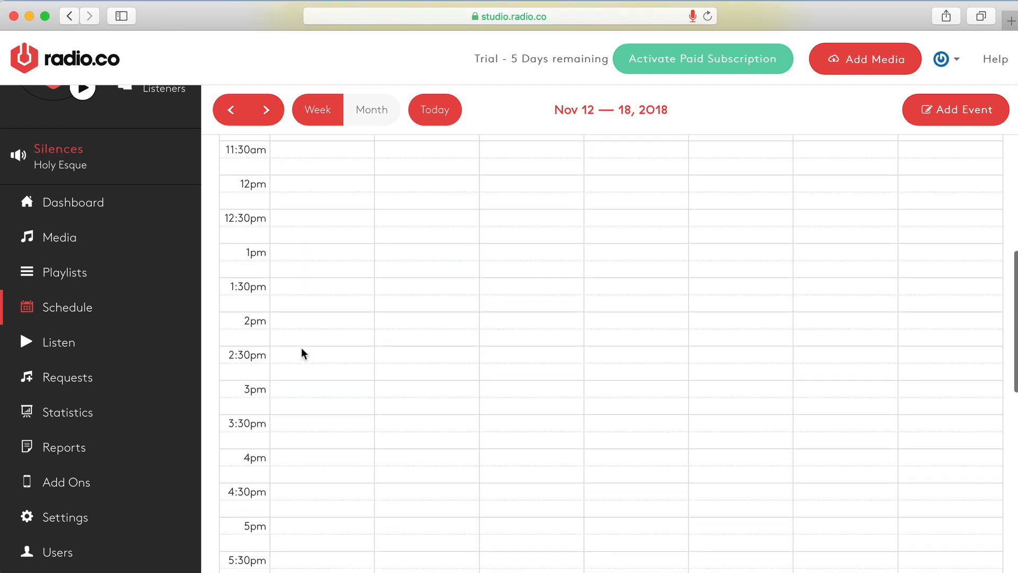
scroll(down, 3)
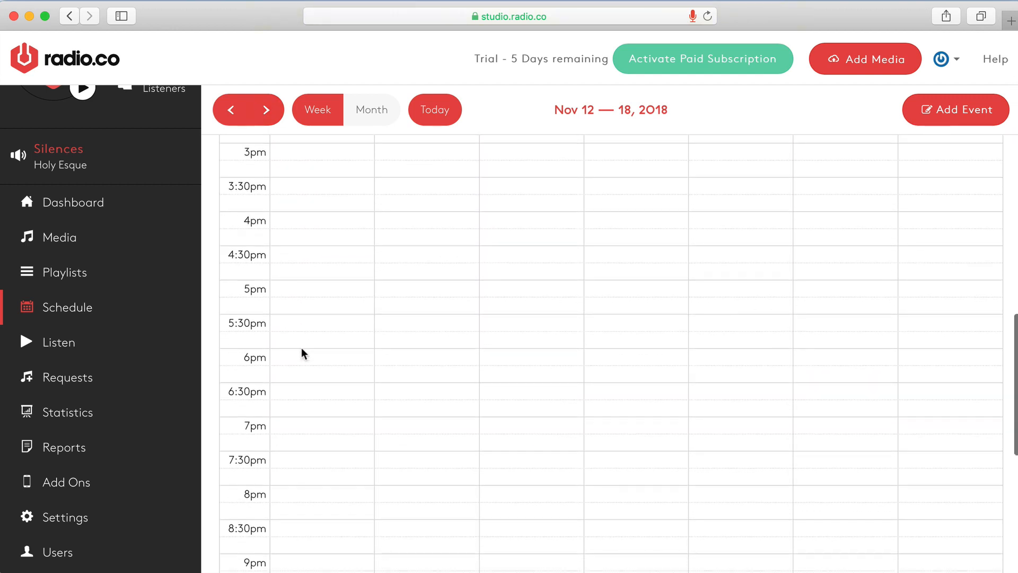
scroll(down, 3)
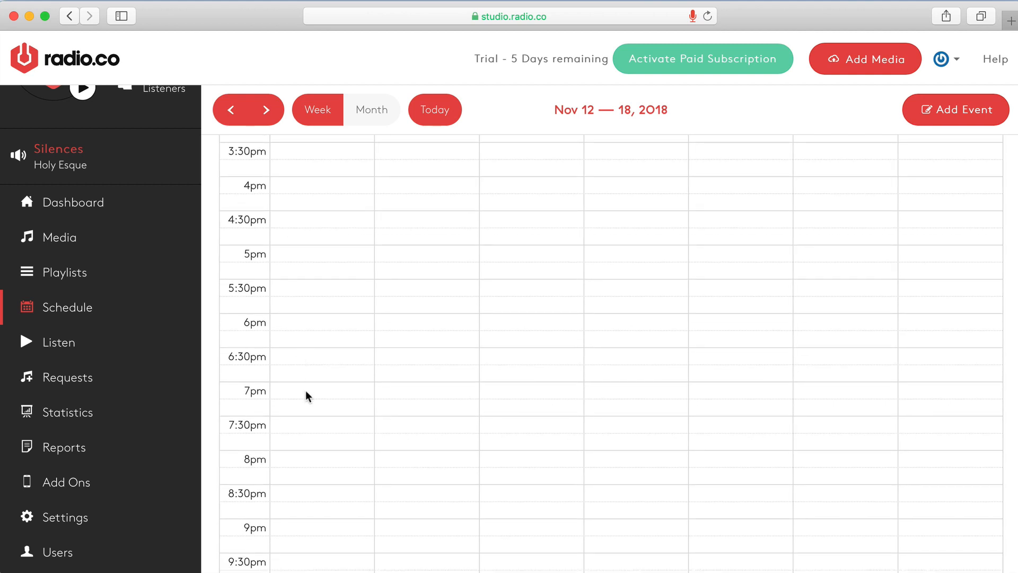
Step: Create a Monday 6:30pm–10pm Chill Out Zone playlist event set to repeat every week
click(320, 364)
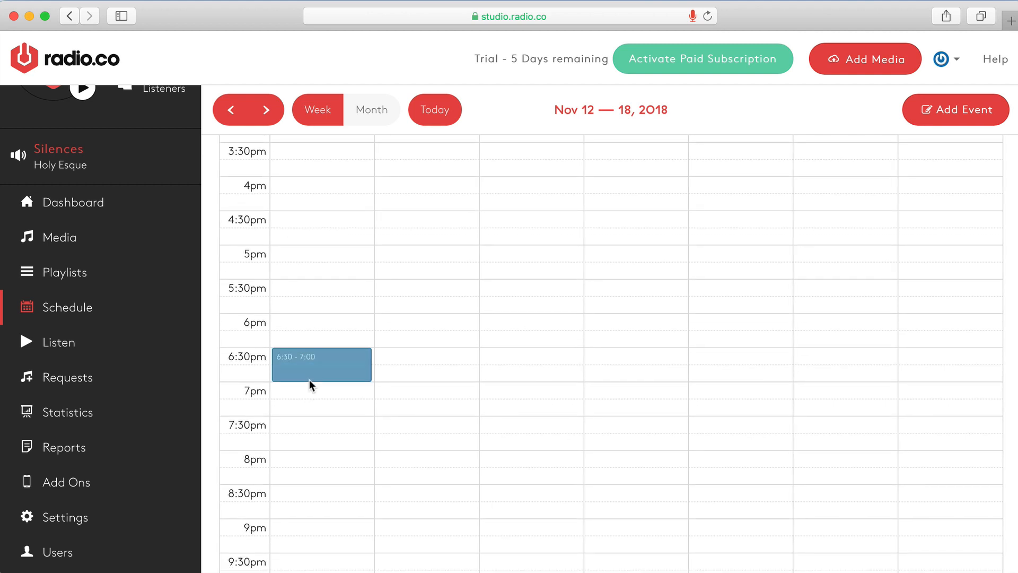
drag(320, 381, 321, 569)
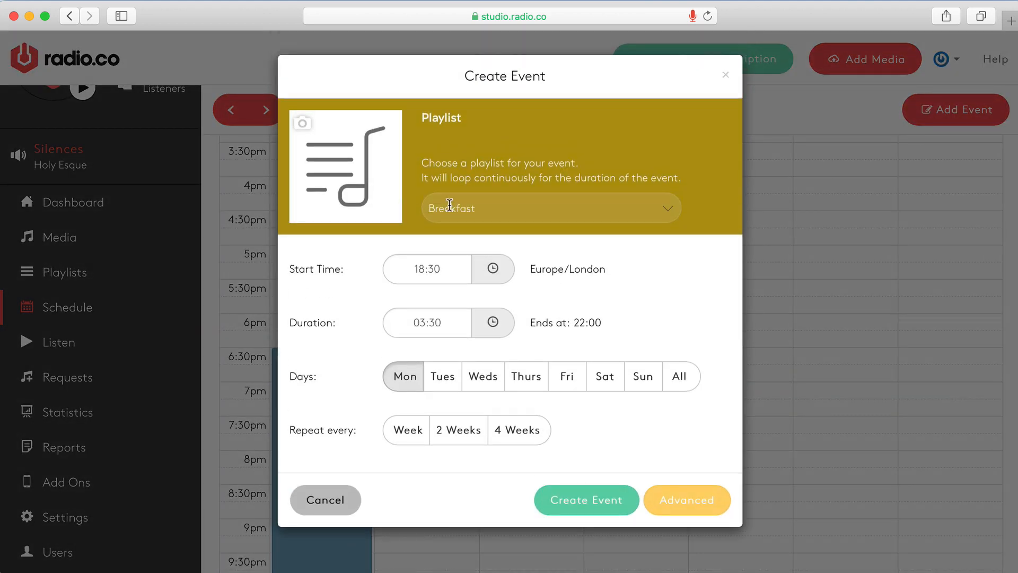
click(551, 207)
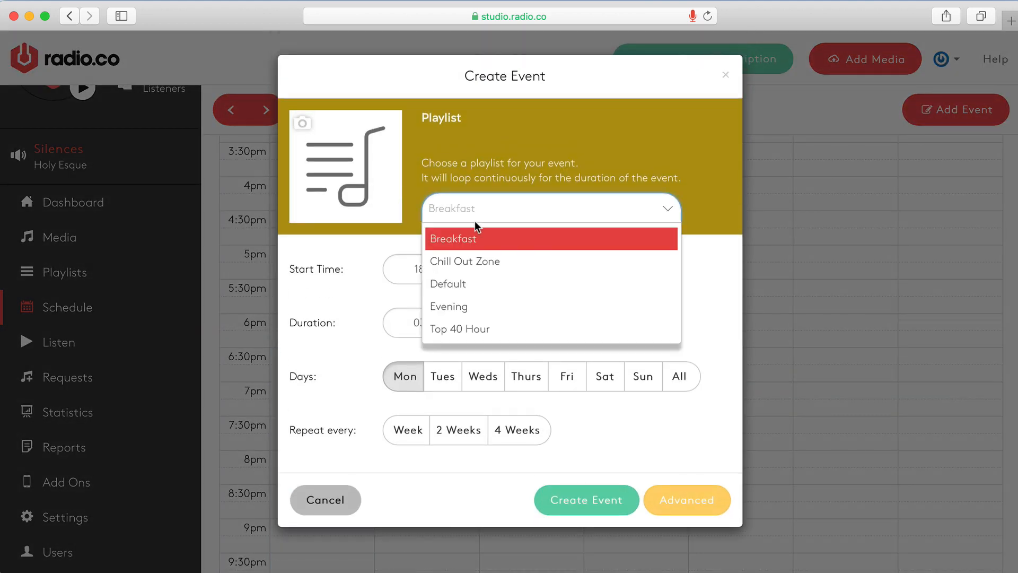
click(465, 261)
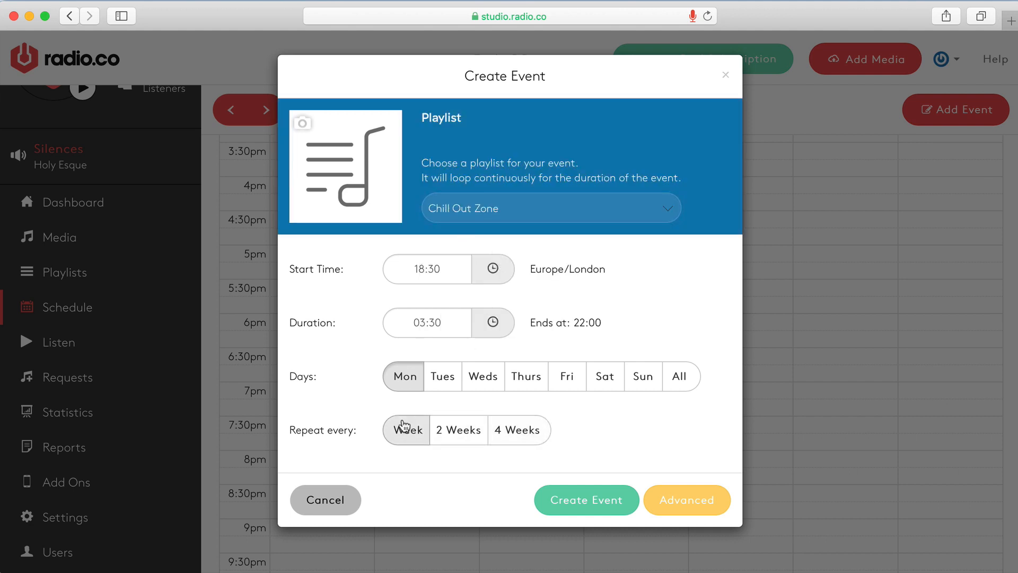
click(406, 429)
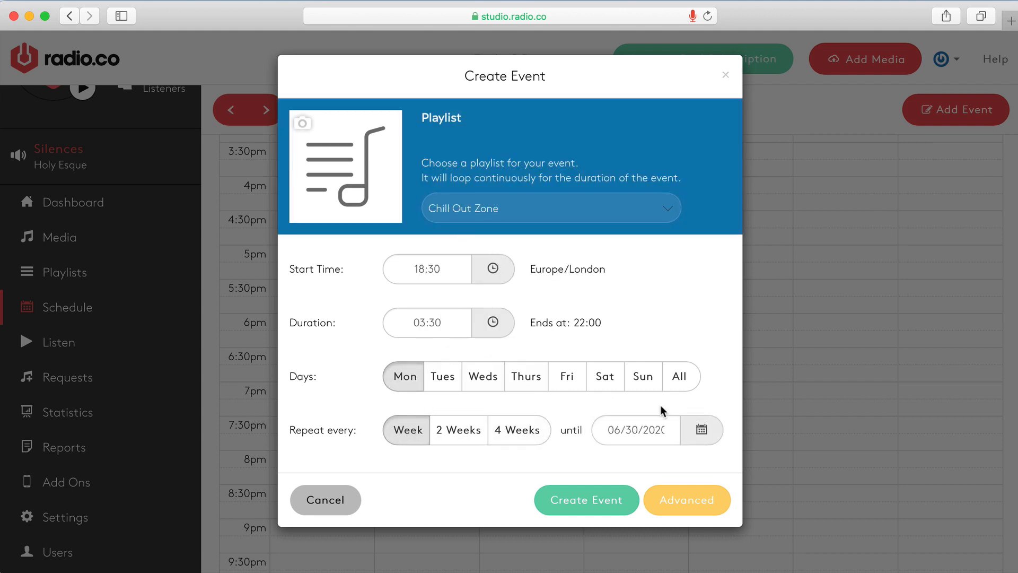
click(635, 429)
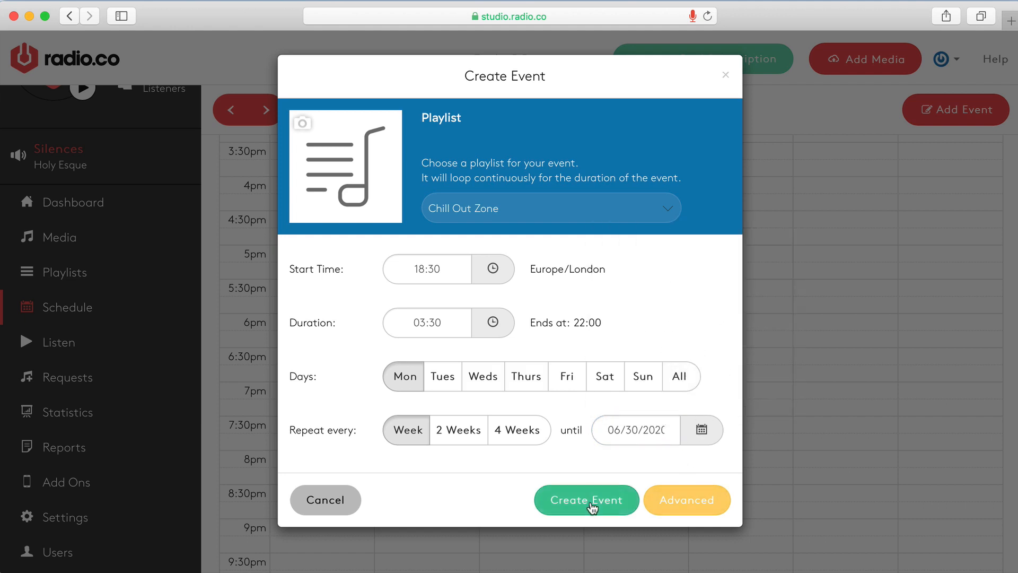
click(586, 499)
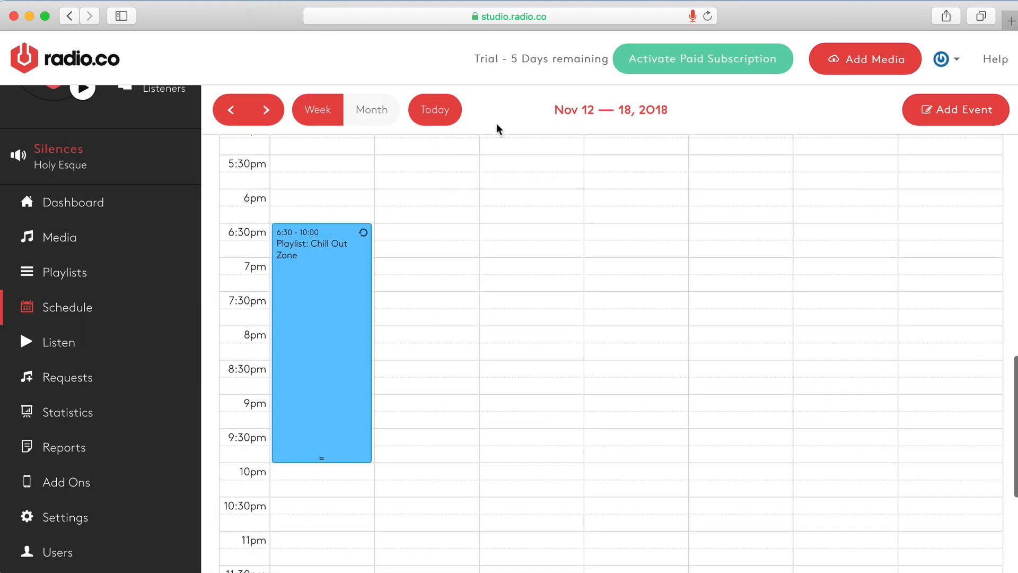
Step: Check the following two weeks and the month for recurring Monday Chill Out Zone, then return to the current week
click(265, 109)
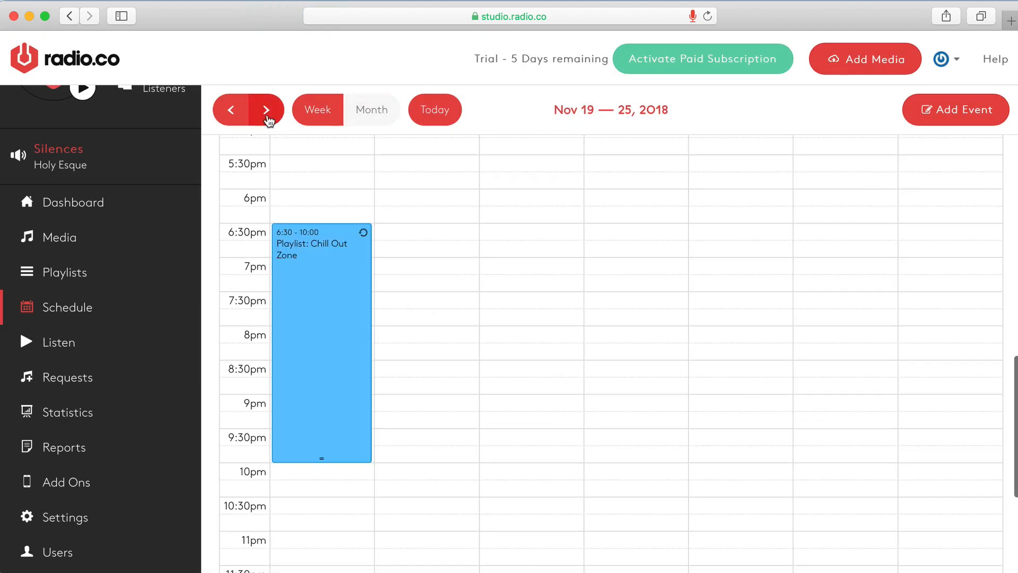
click(265, 109)
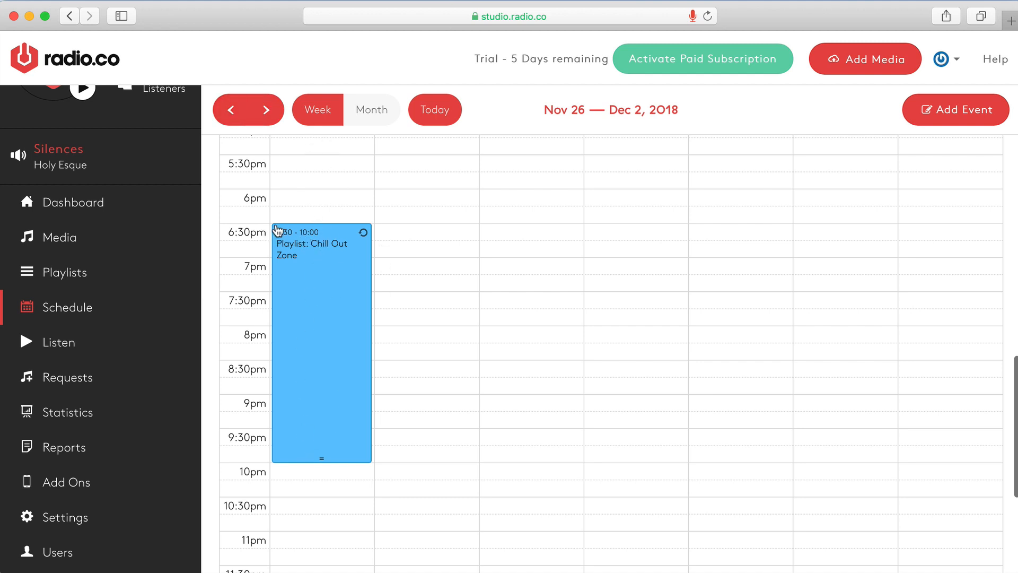
mouse_move(325, 471)
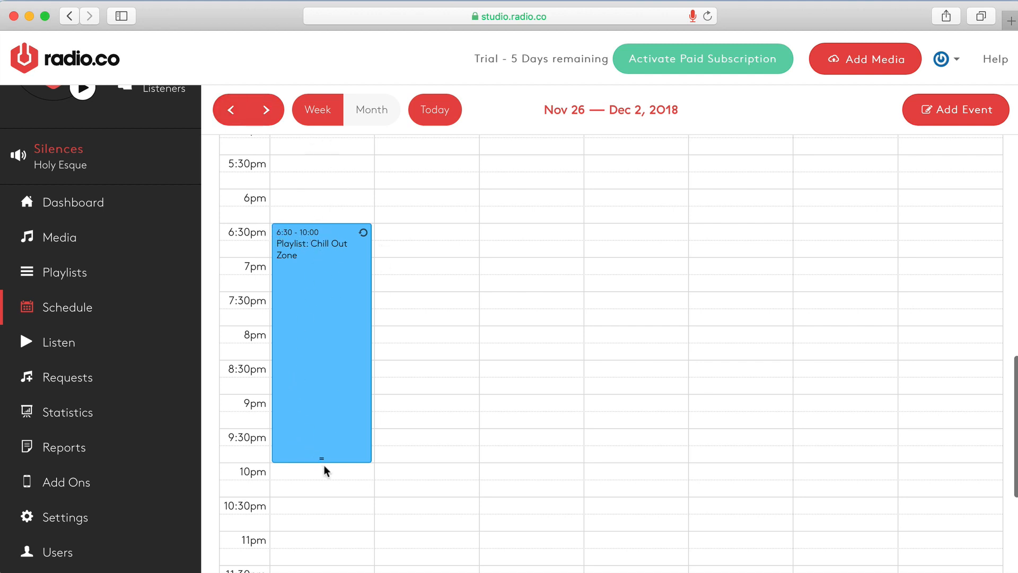
click(371, 109)
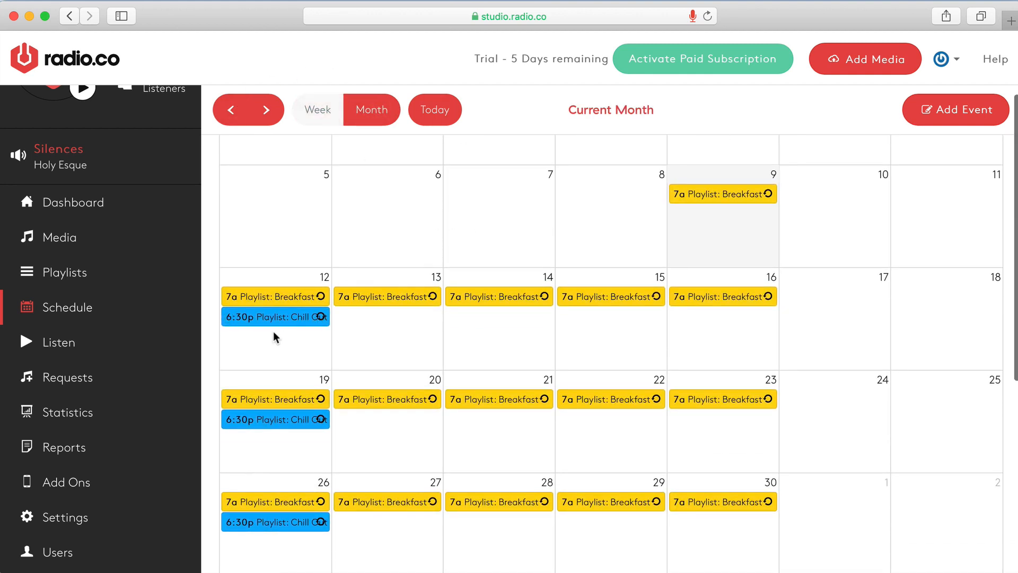
click(317, 109)
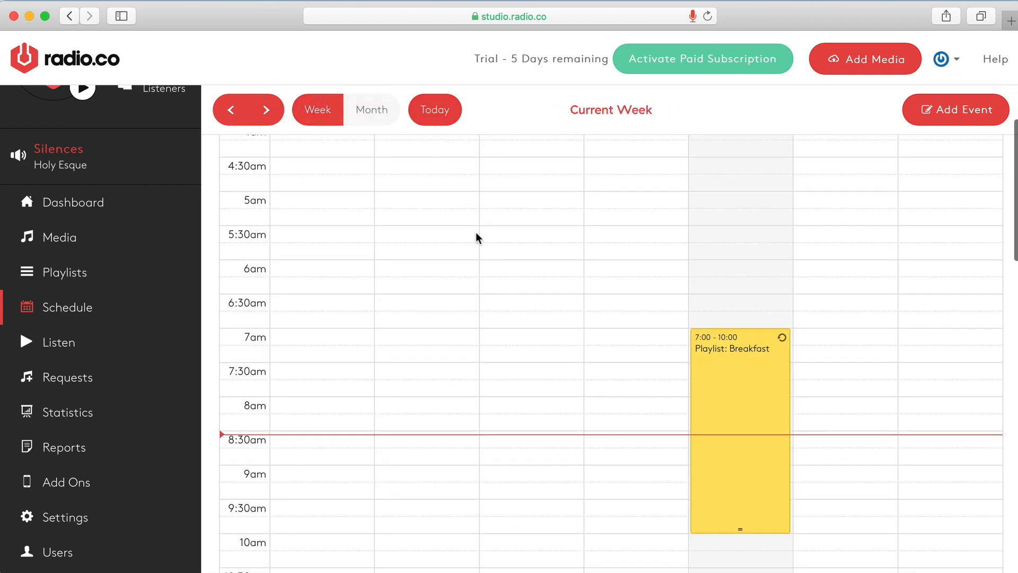
scroll(down, 3)
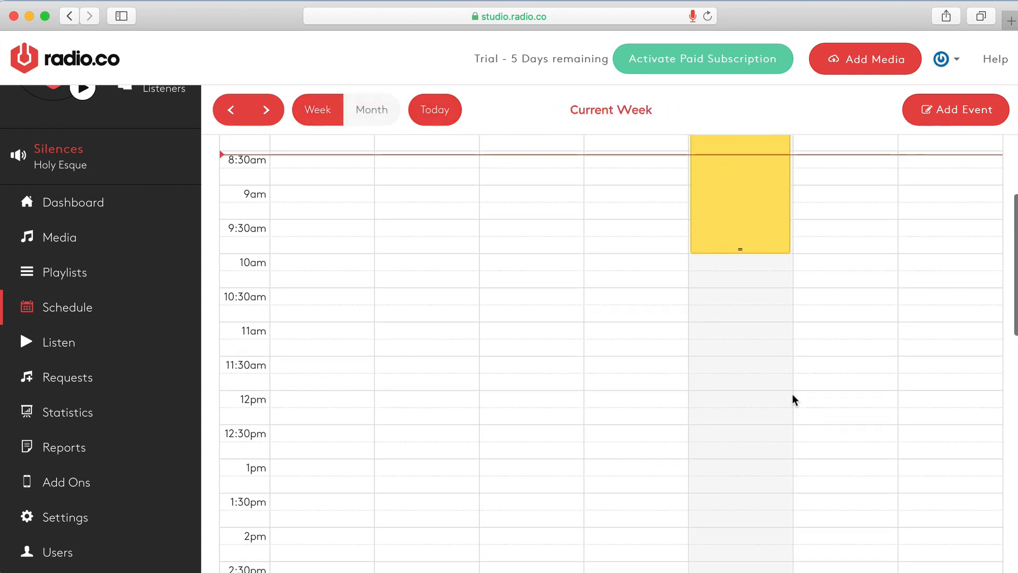
mouse_move(765, 328)
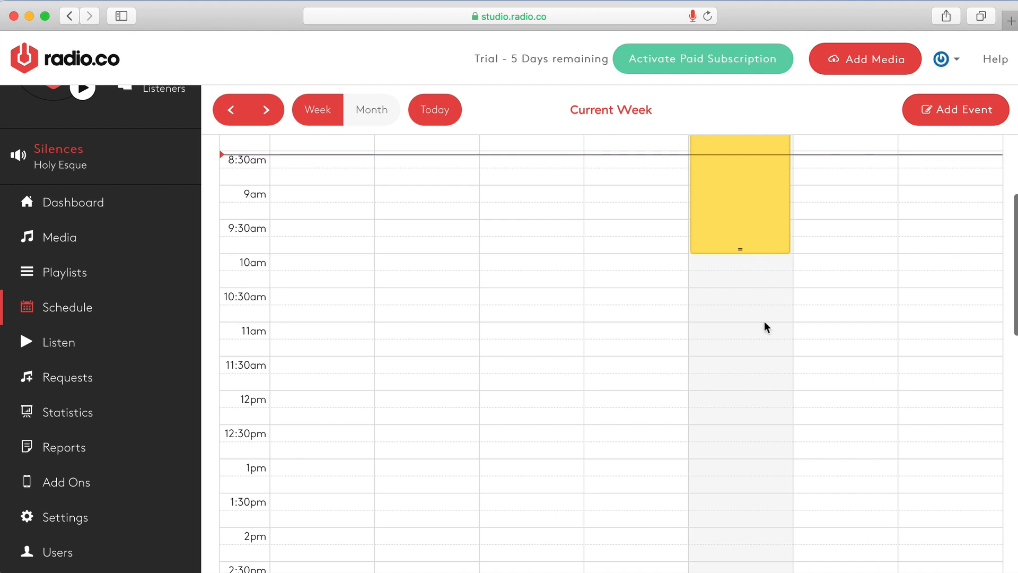
scroll(down, 3)
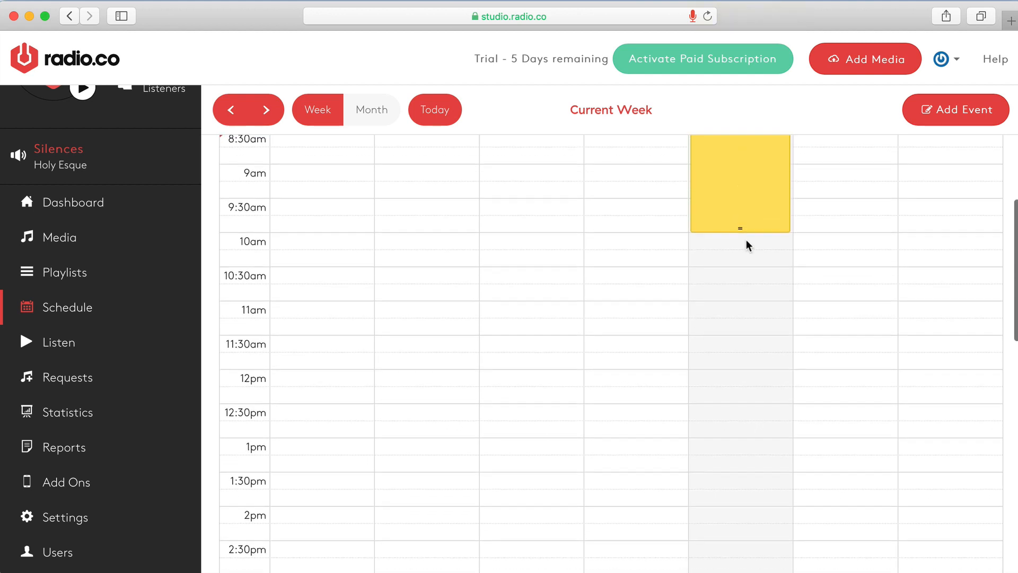
scroll(down, 3)
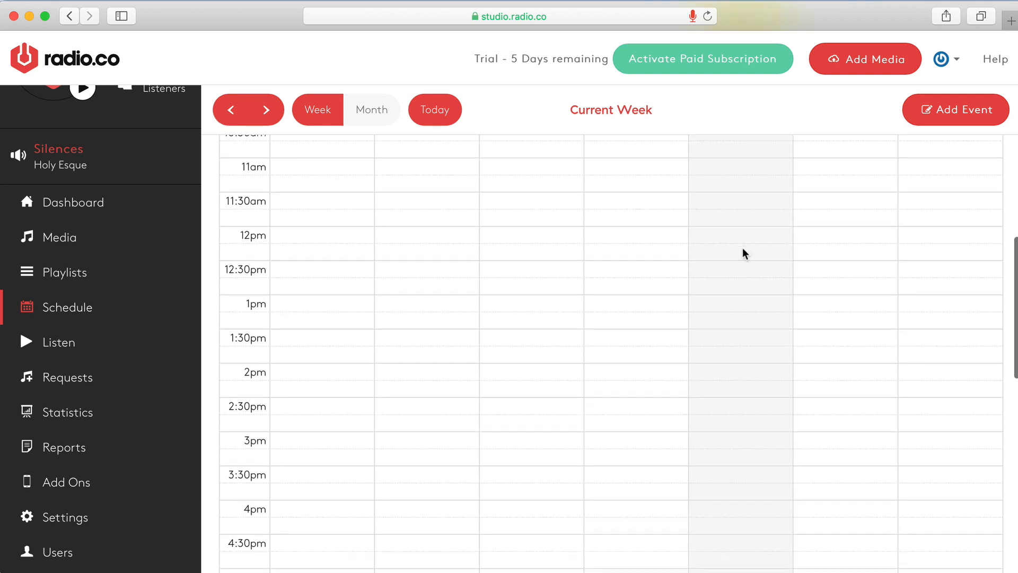
mouse_move(744, 260)
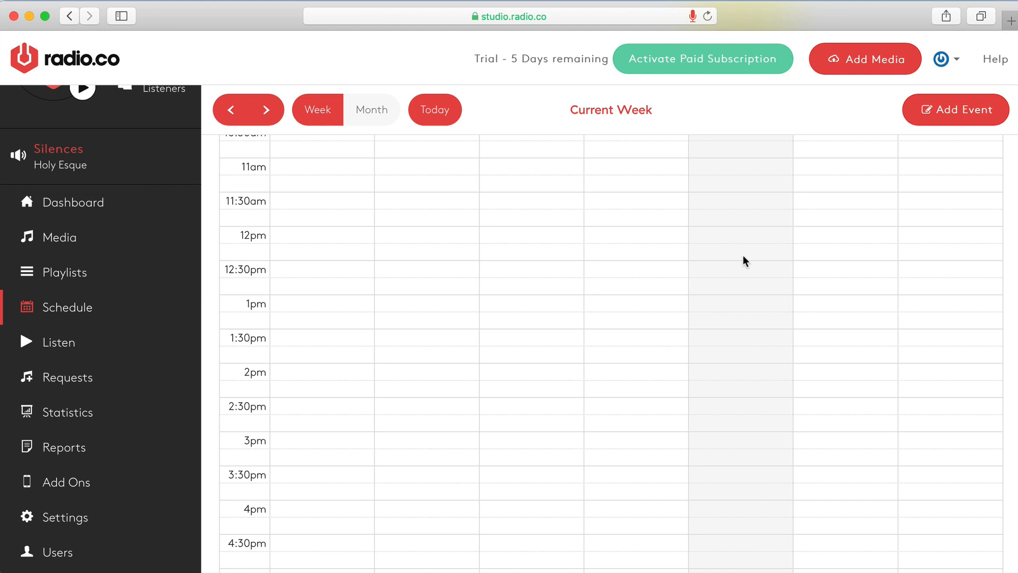
mouse_move(750, 356)
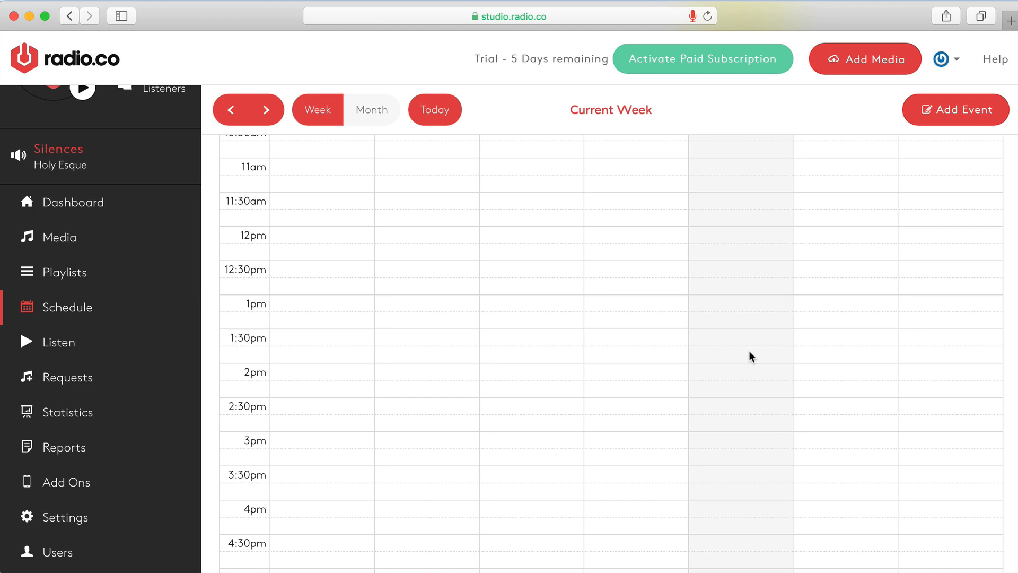
Step: Create a weekday 1:30–4:30pm Top 40 Hour playlist event repeating every 2 weeks
drag(741, 337, 740, 526)
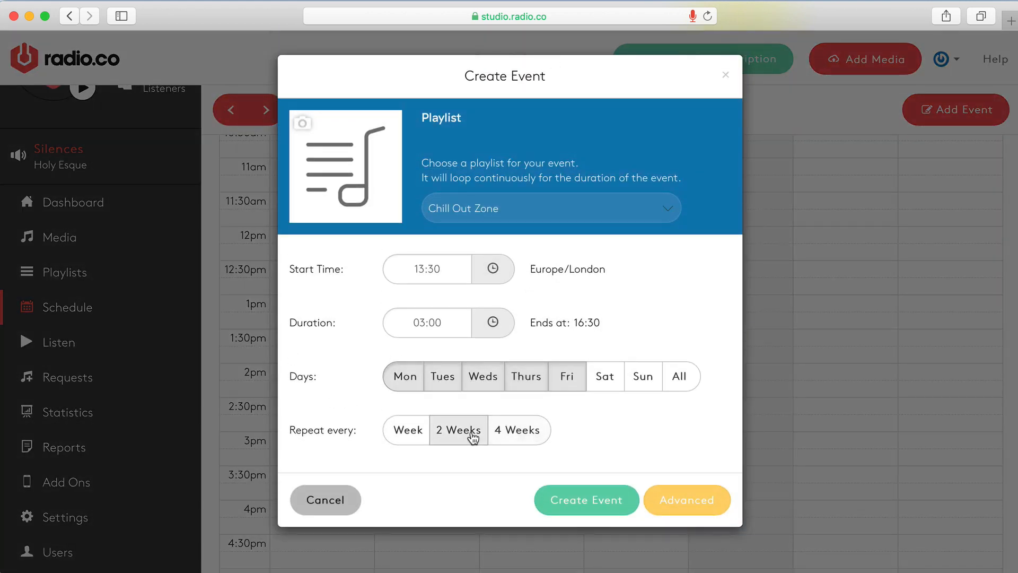
click(458, 430)
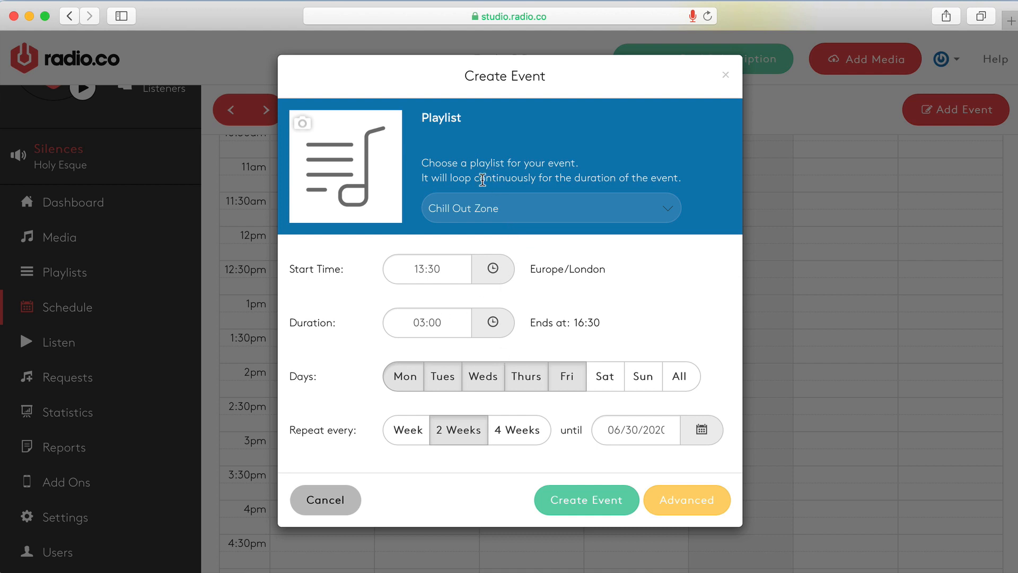
click(549, 208)
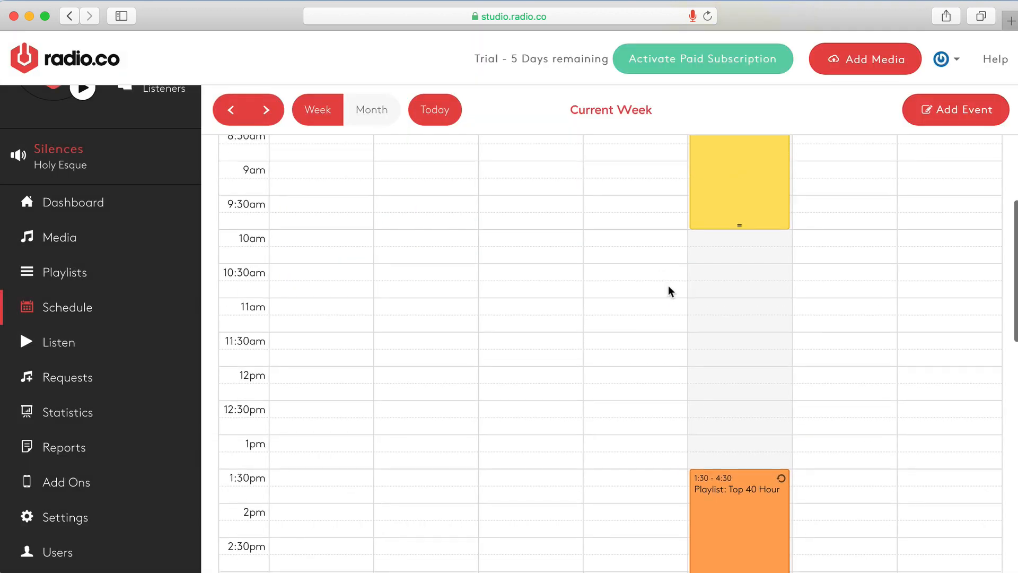
Step: Review the month calendar to confirm Top 40 Hour appears on alternate weekday weeks
scroll(down, 3)
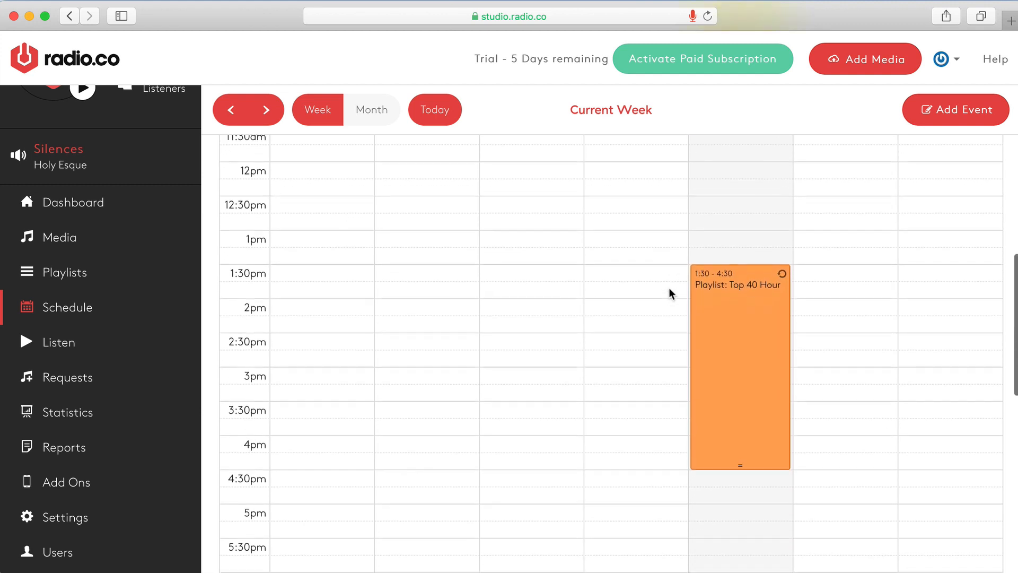
click(371, 109)
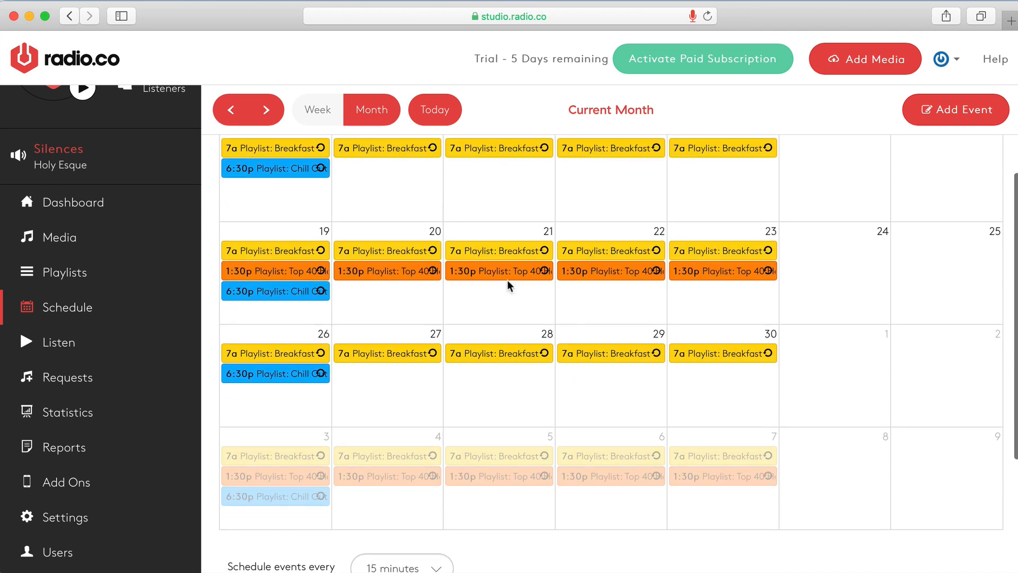
mouse_move(467, 354)
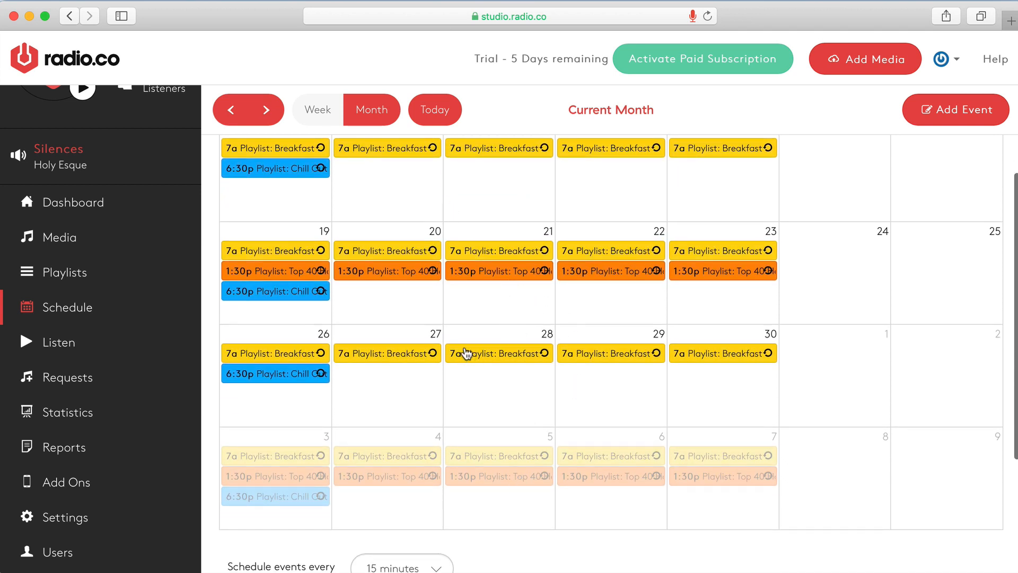
mouse_move(483, 286)
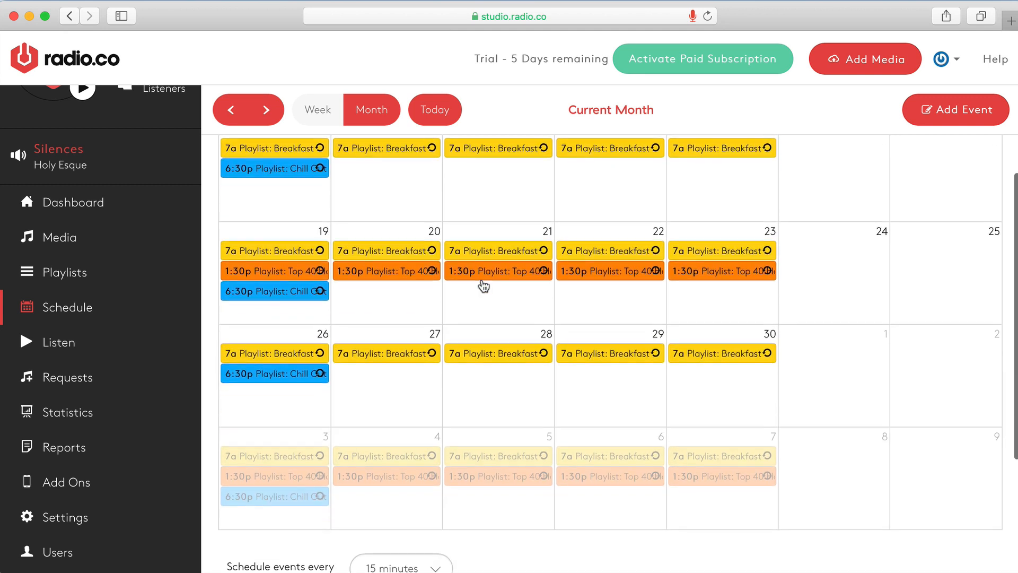
scroll(down, 3)
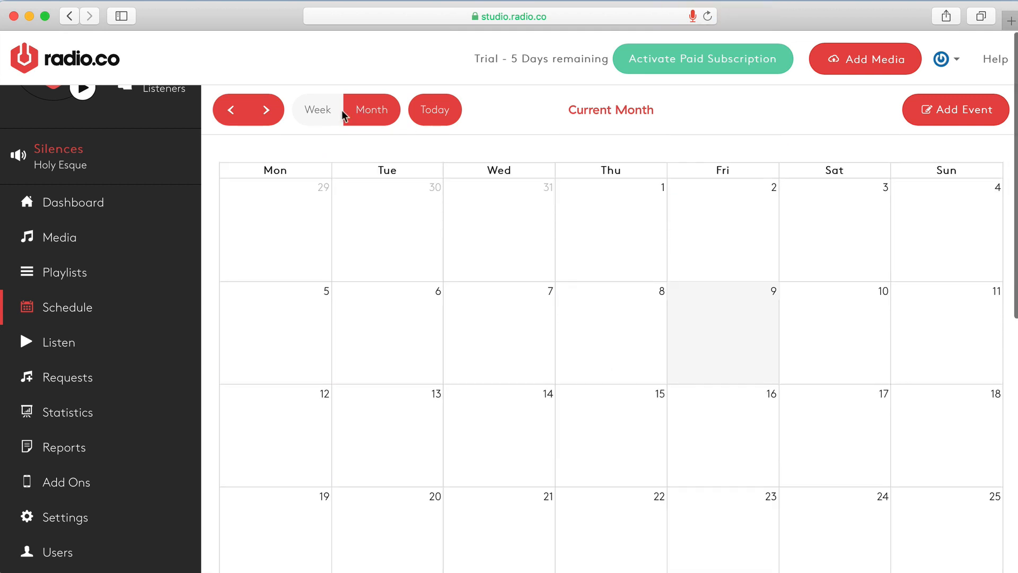
Step: Return to the current week and view the 'Schedule events every' interval choices, currently 15 minutes
click(317, 110)
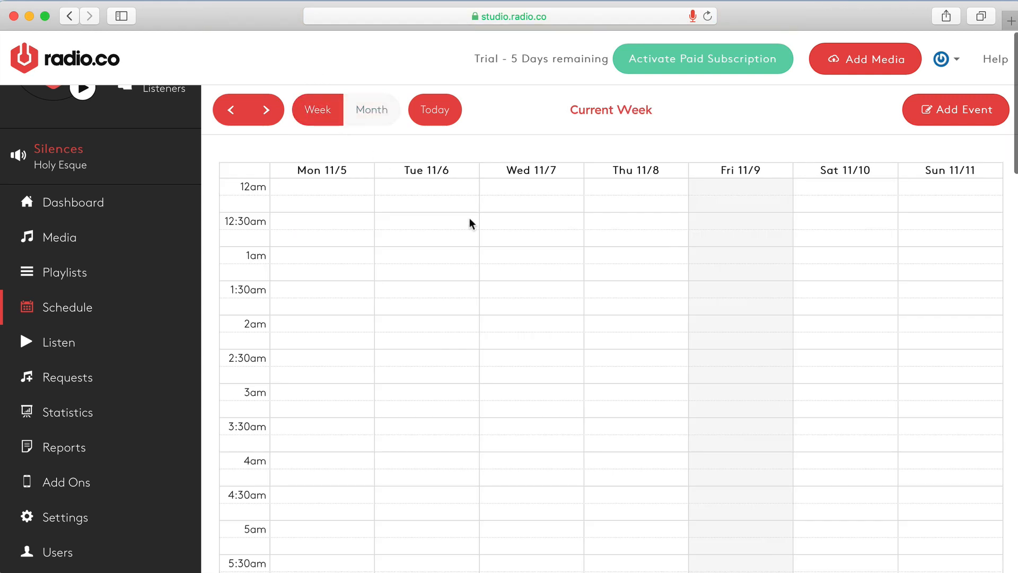
scroll(down, 3)
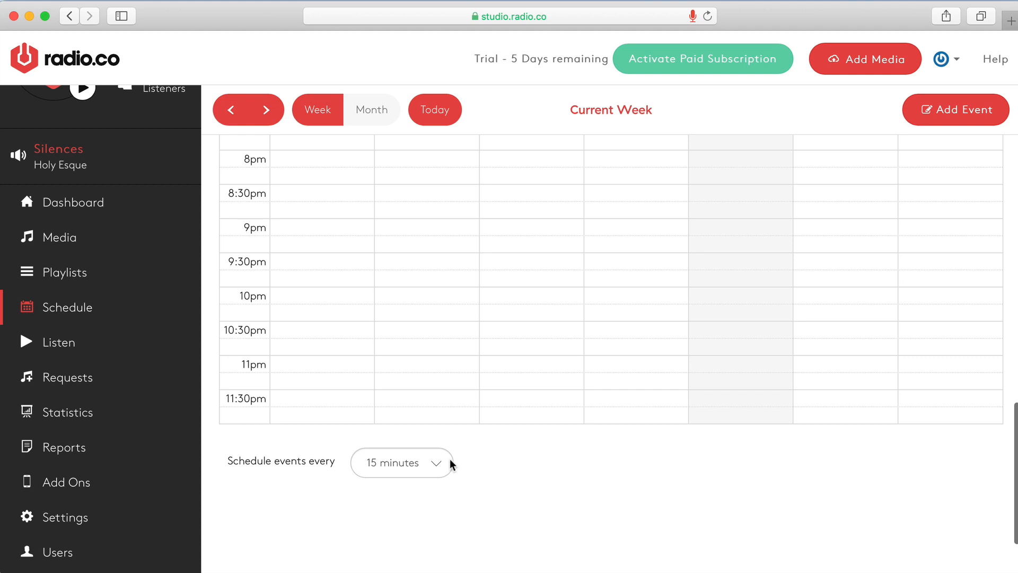
click(401, 463)
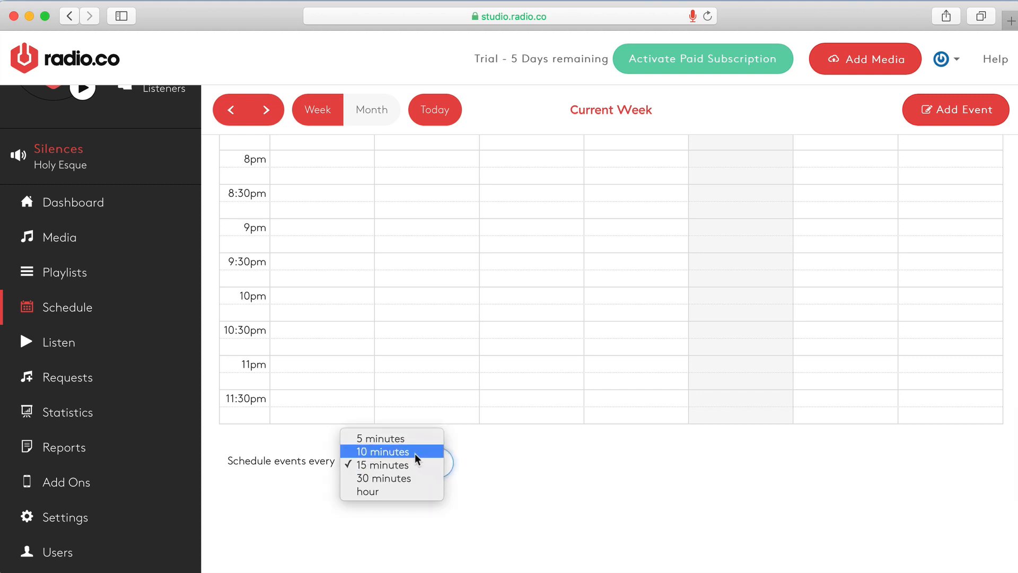
mouse_move(383, 465)
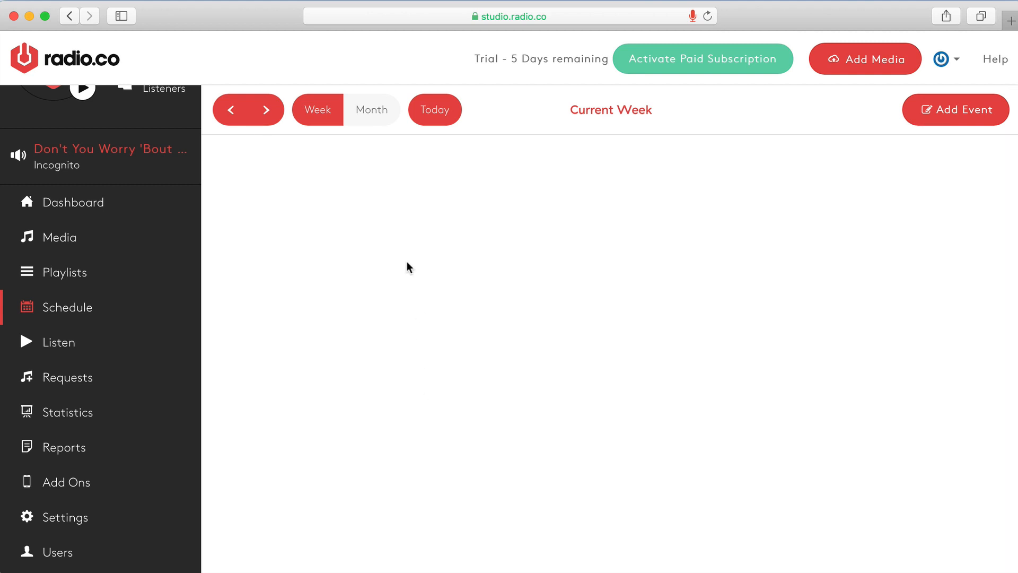
Step: Display the month calendar populated with Breakfast, Monday Chill Out Zone and alternate-week Top 40 Hour
scroll(down, 3)
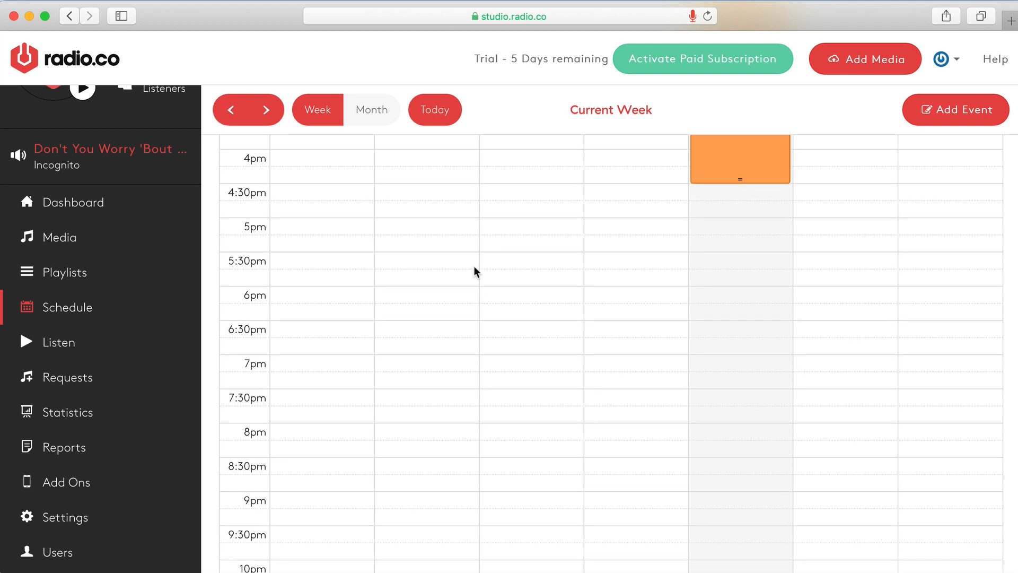
mouse_move(570, 331)
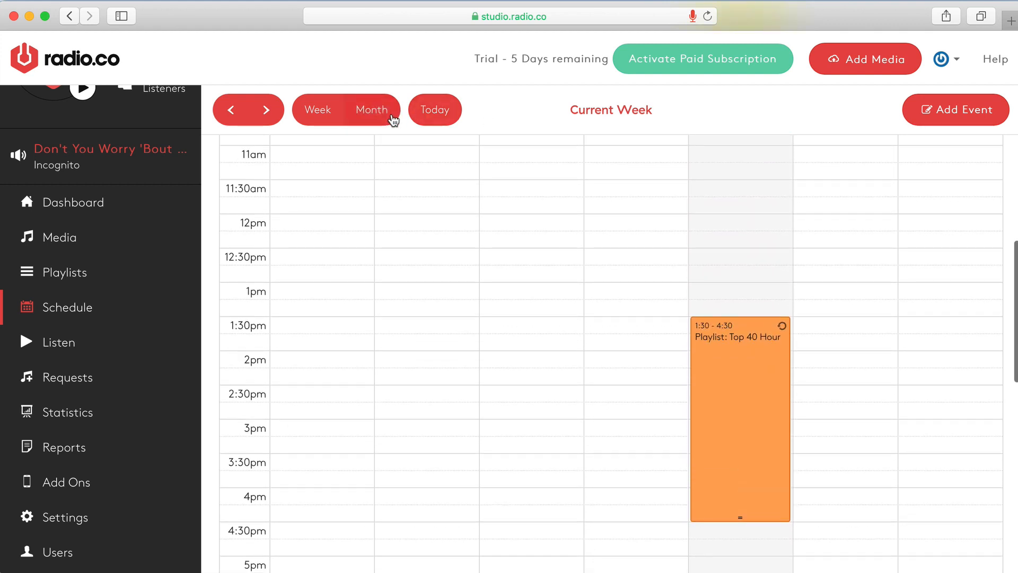
click(371, 109)
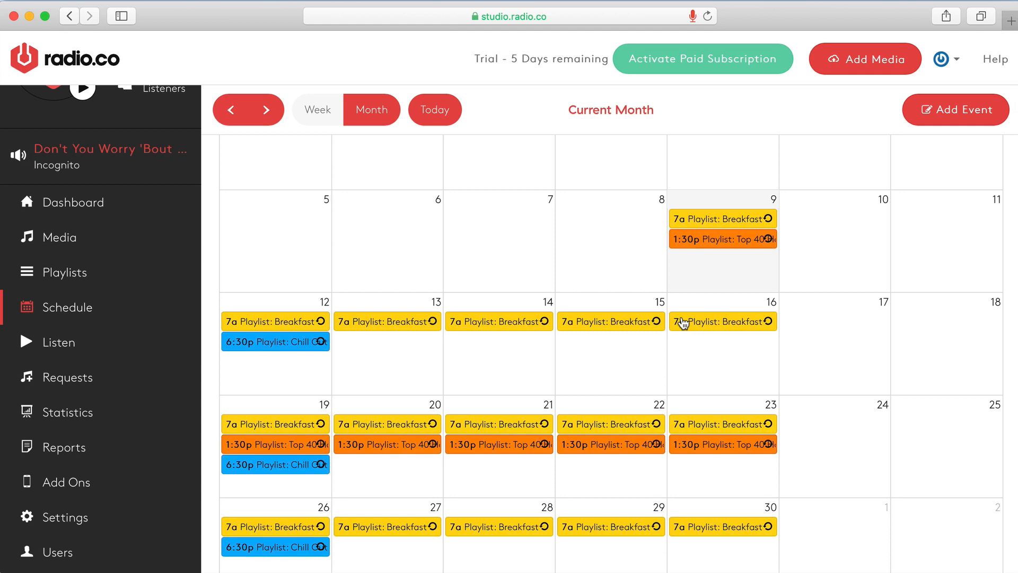